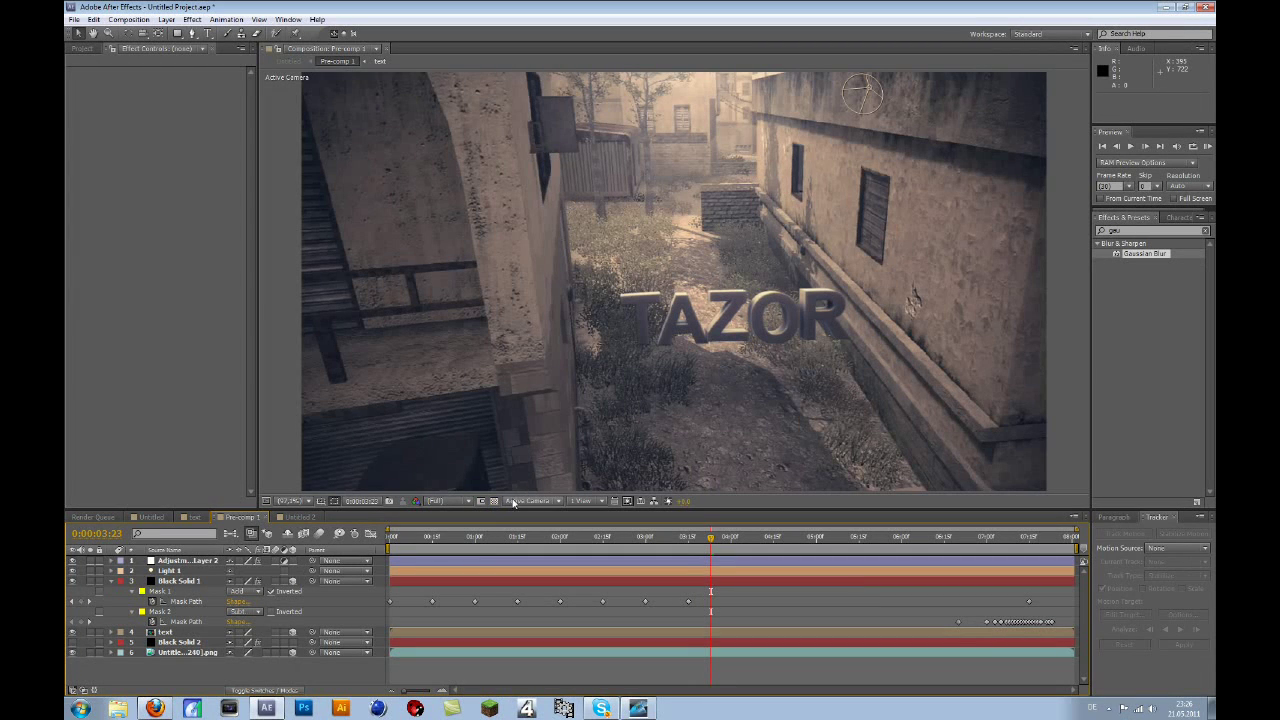
{"action": "mouse_move", "coordinate": [360, 126]}
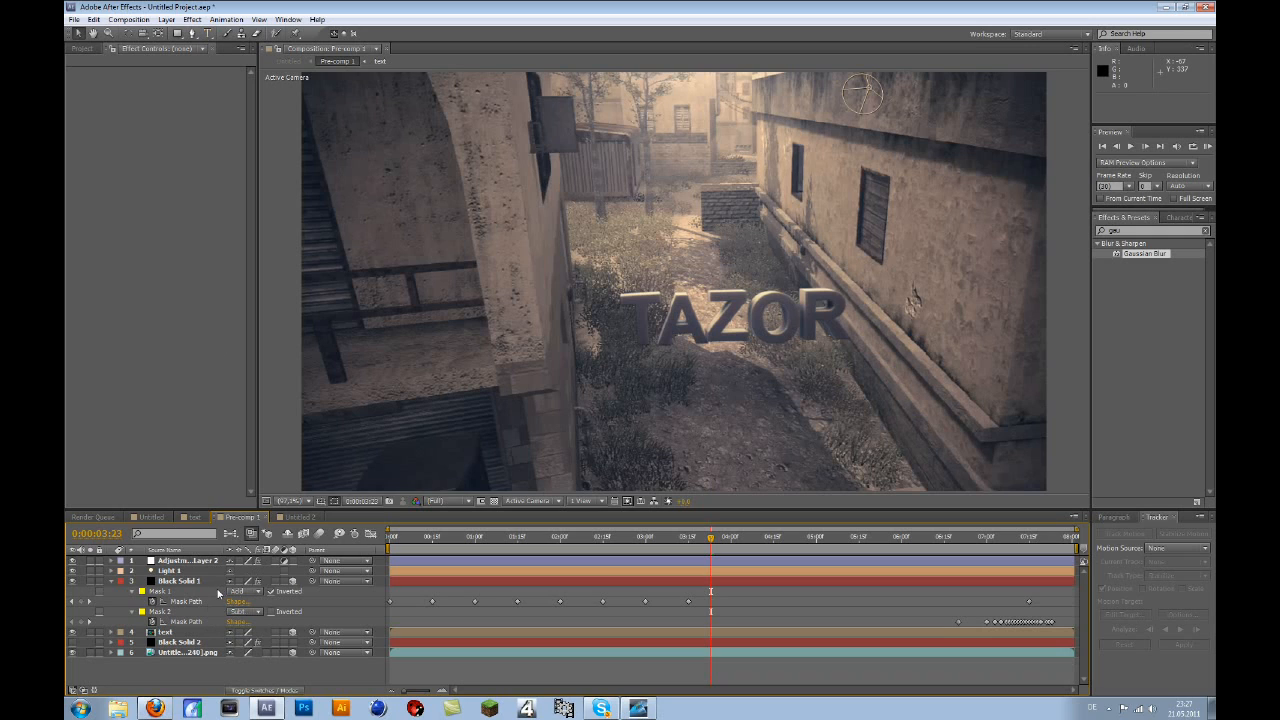
Step: Select the Black Solid 2 layer to show its CC Particle World effect controls
{"action": "left_click", "coordinate": [180, 642]}
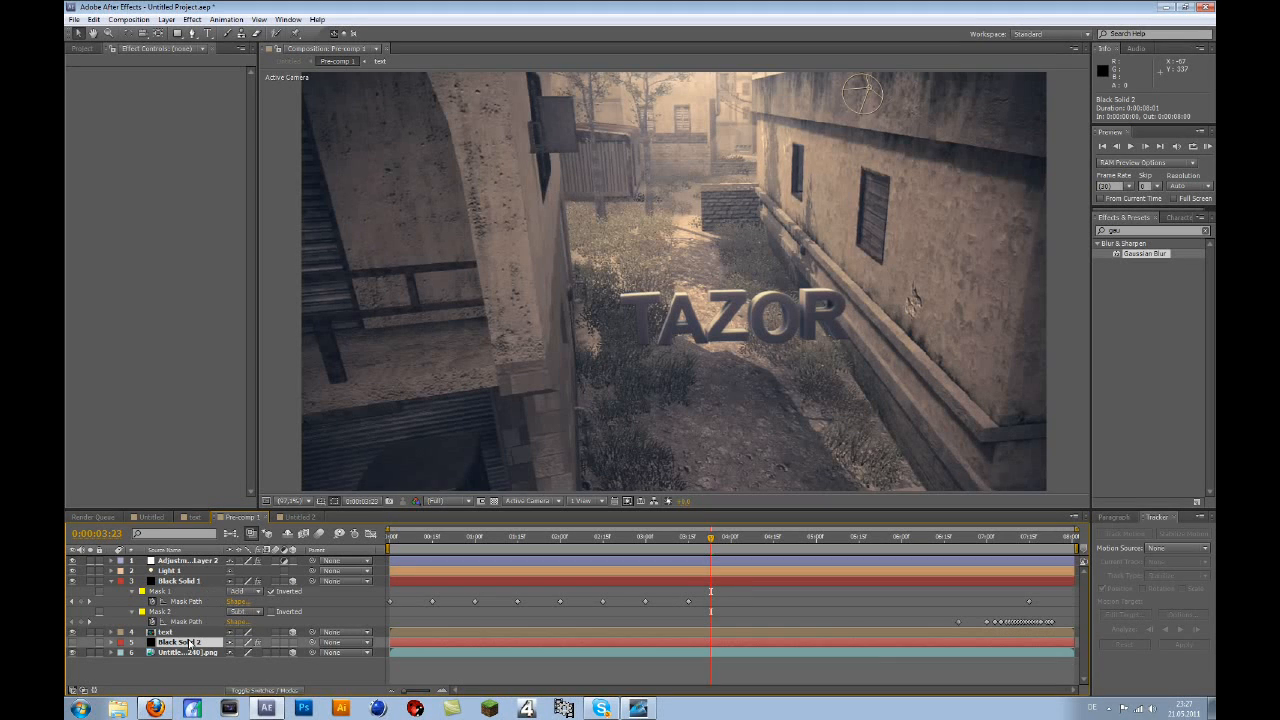
{"action": "left_click", "coordinate": [180, 642]}
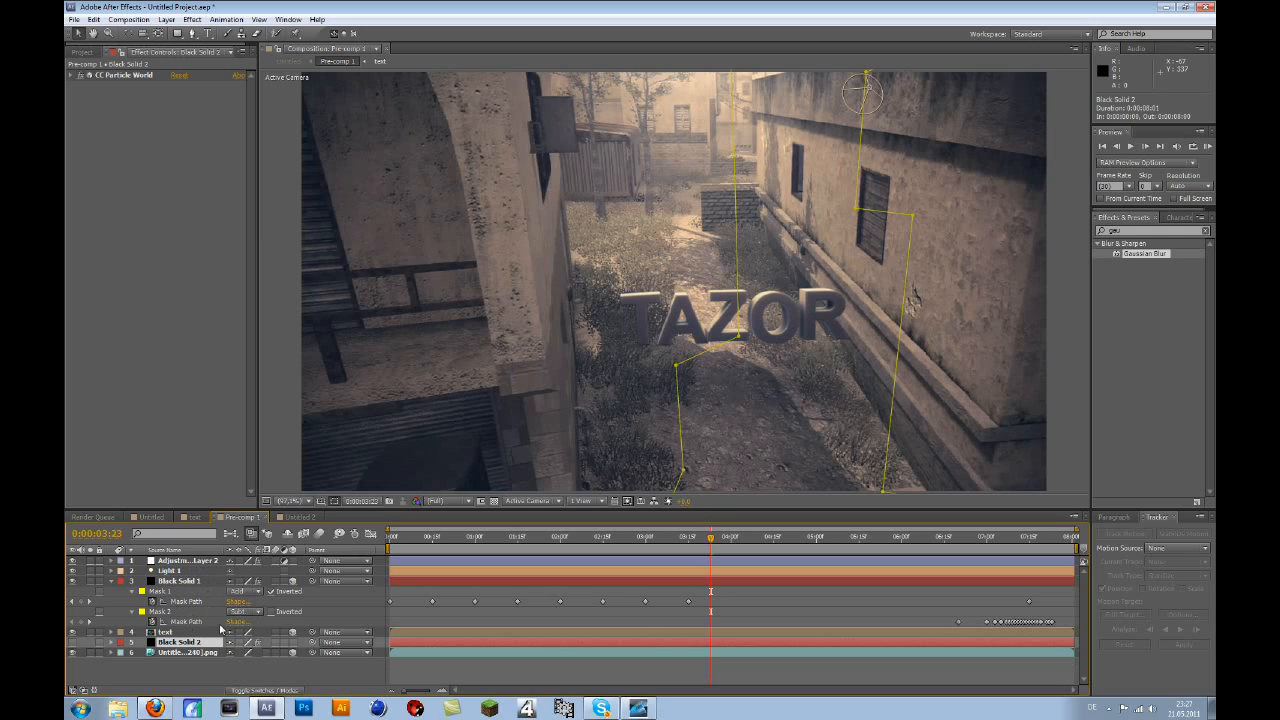
{"action": "mouse_move", "coordinate": [198, 663]}
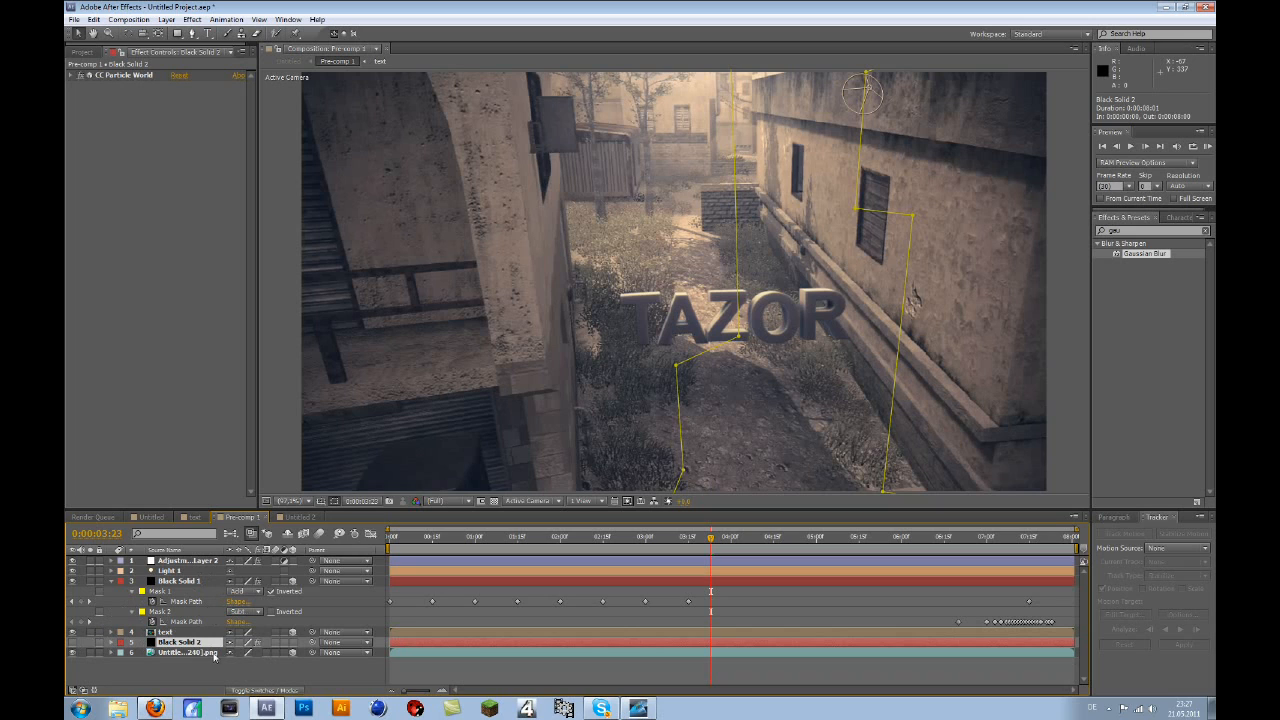
Step: Create a new black solid, Black Solid 5, and apply Trapcode Particular to it
{"action": "left_click", "coordinate": [180, 642]}
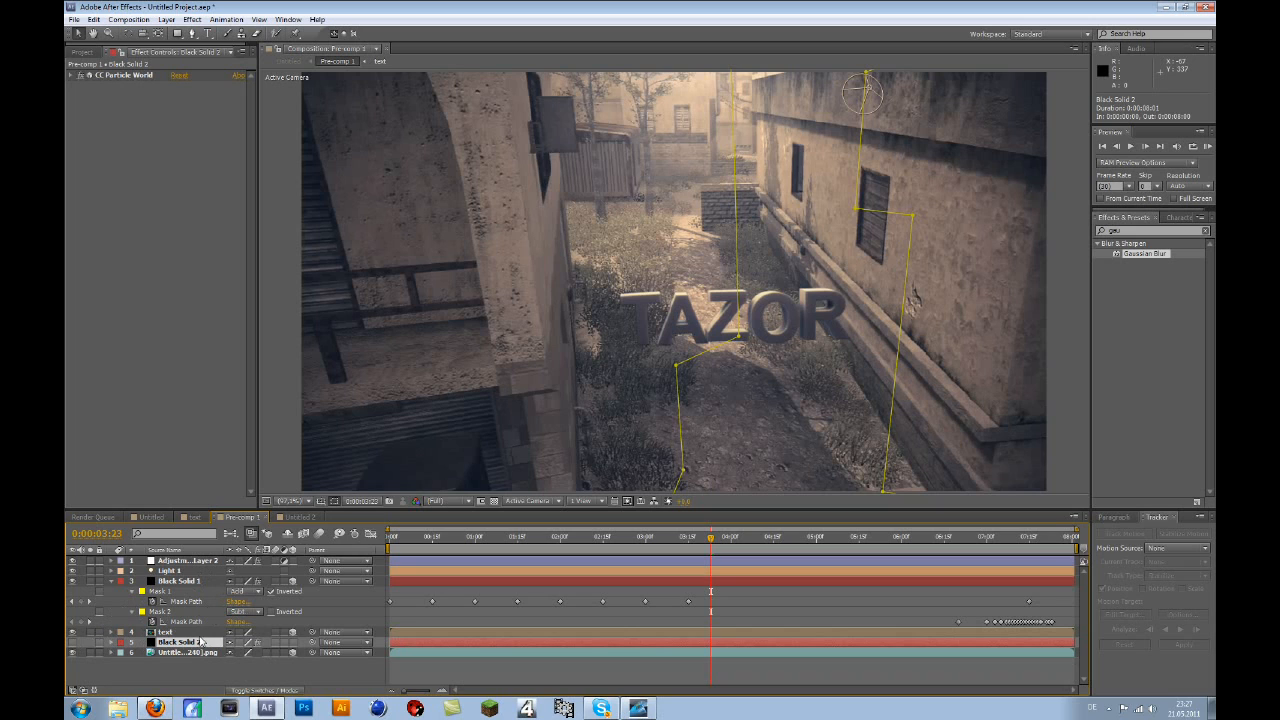
{"action": "double_click", "coordinate": [183, 642]}
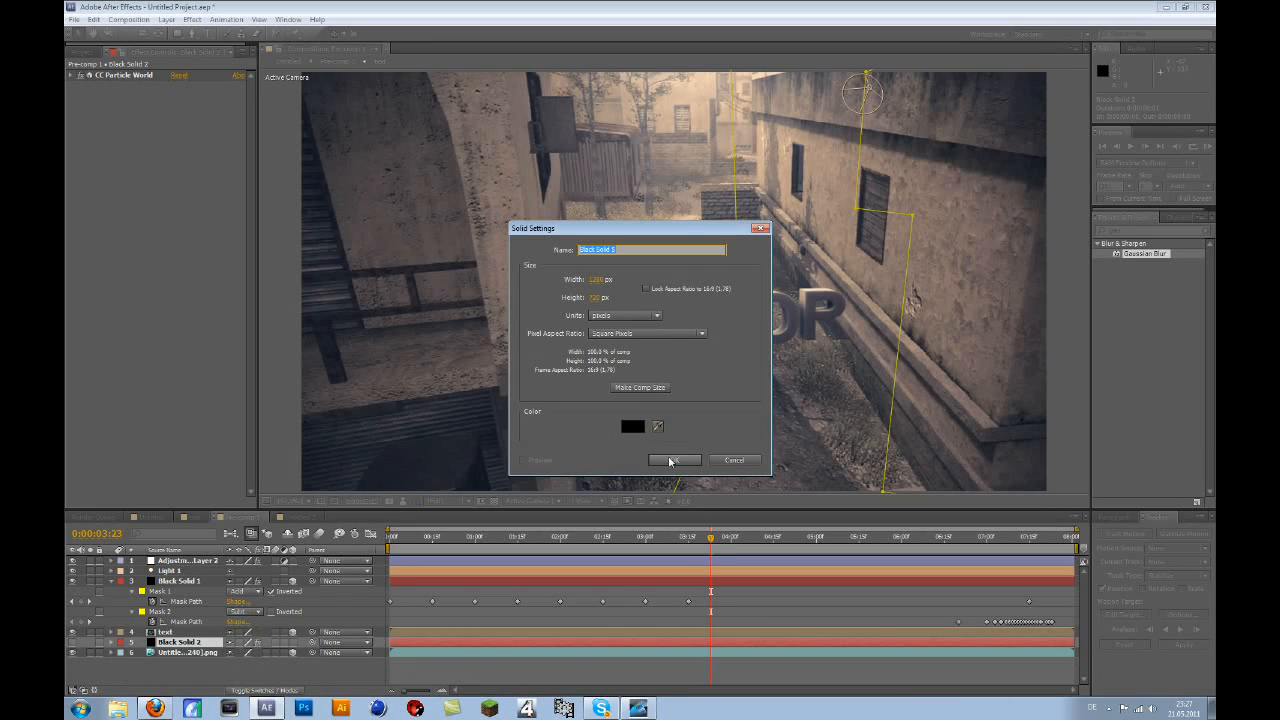
{"action": "left_click", "coordinate": [675, 460]}
{"action": "type", "text": "partic"}
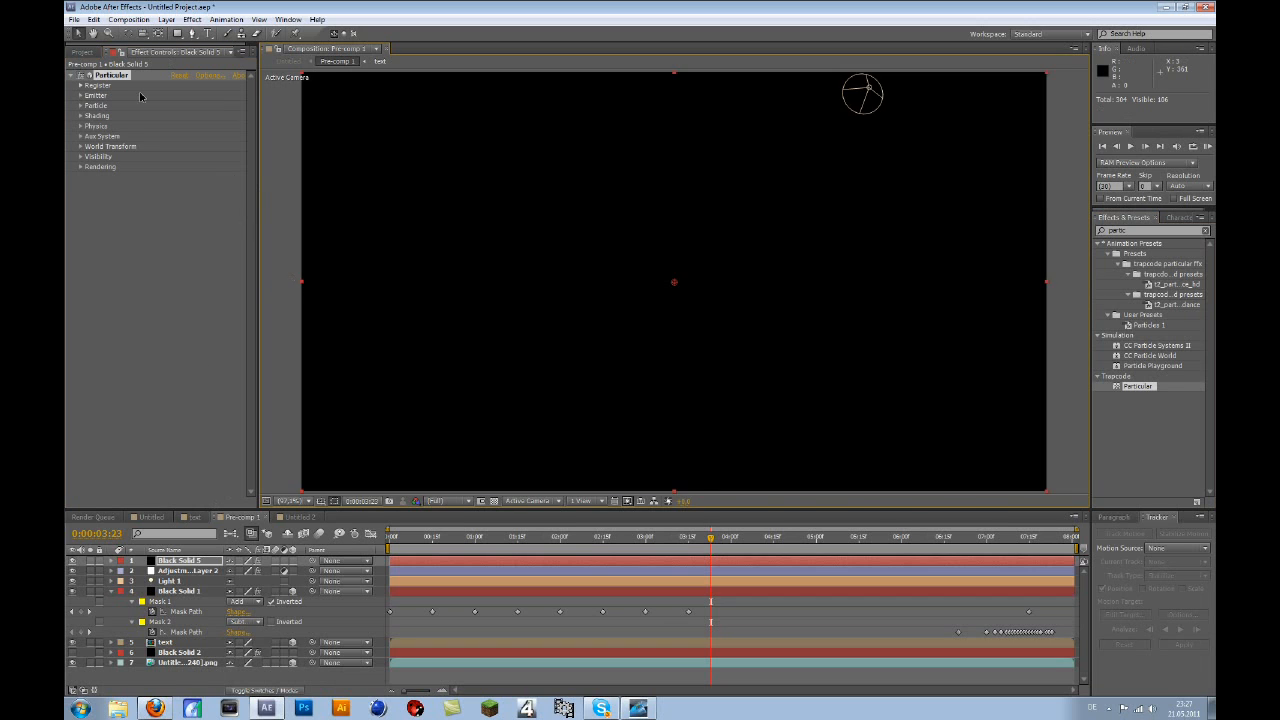
Step: Set Particular's emitter to 5 particles/sec with an enlarged Box emitter size
{"action": "left_click", "coordinate": [80, 95]}
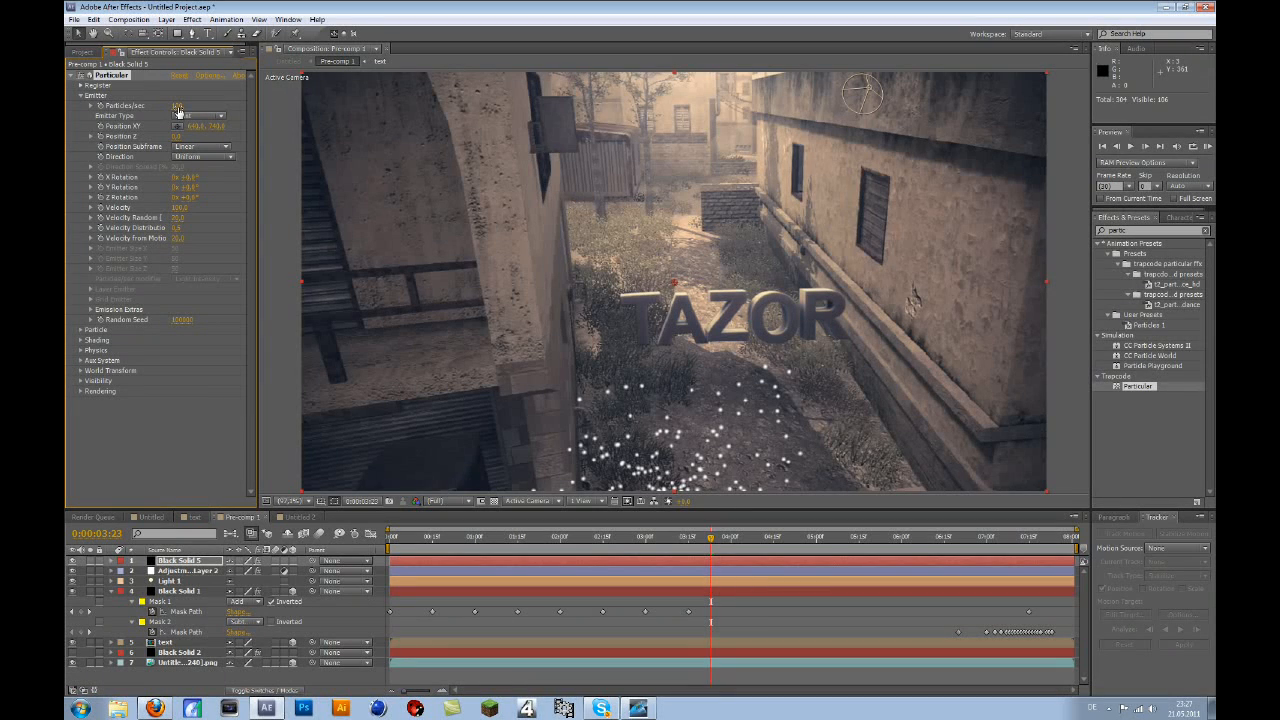
{"action": "left_click", "coordinate": [200, 115]}
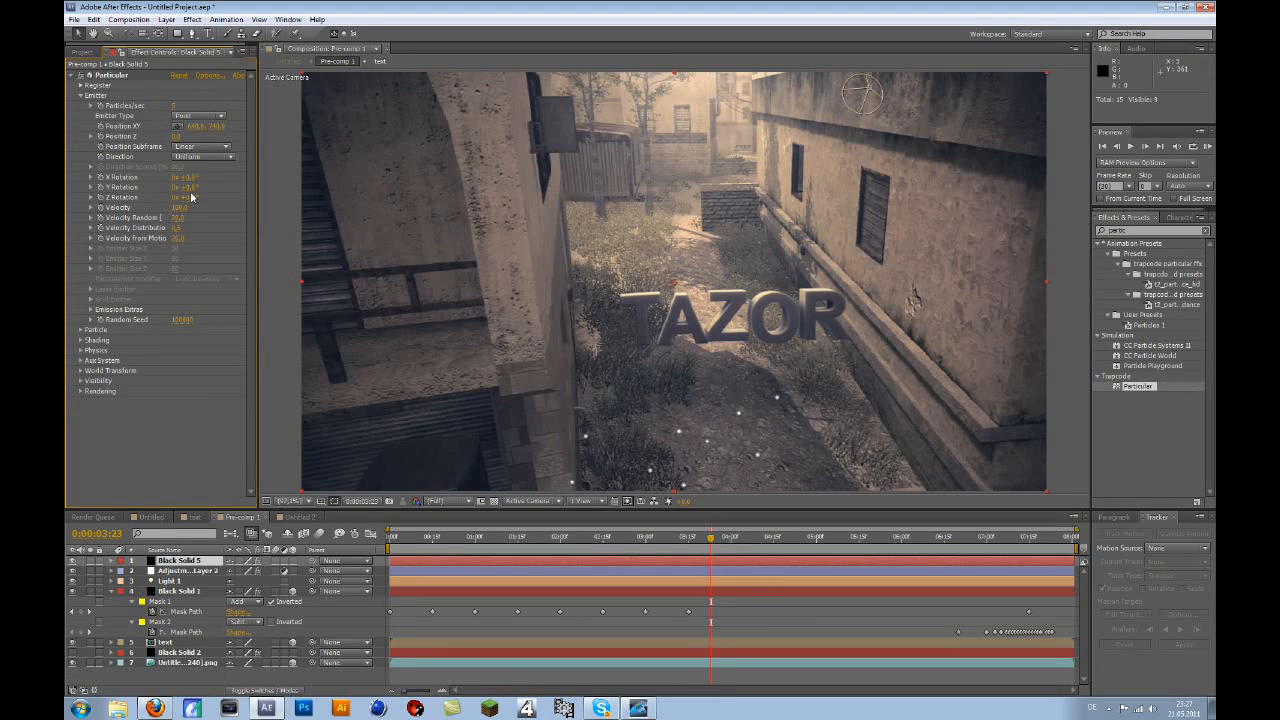
{"action": "double_click", "coordinate": [180, 207]}
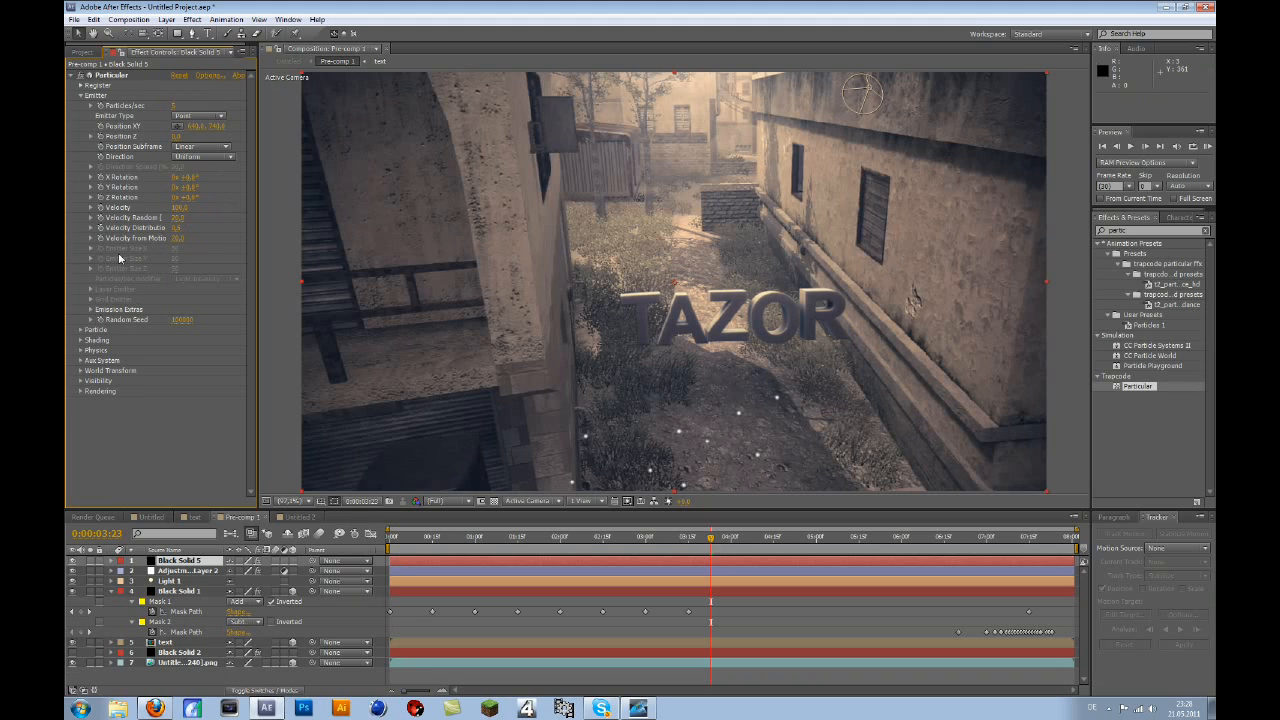
{"action": "left_click", "coordinate": [200, 157]}
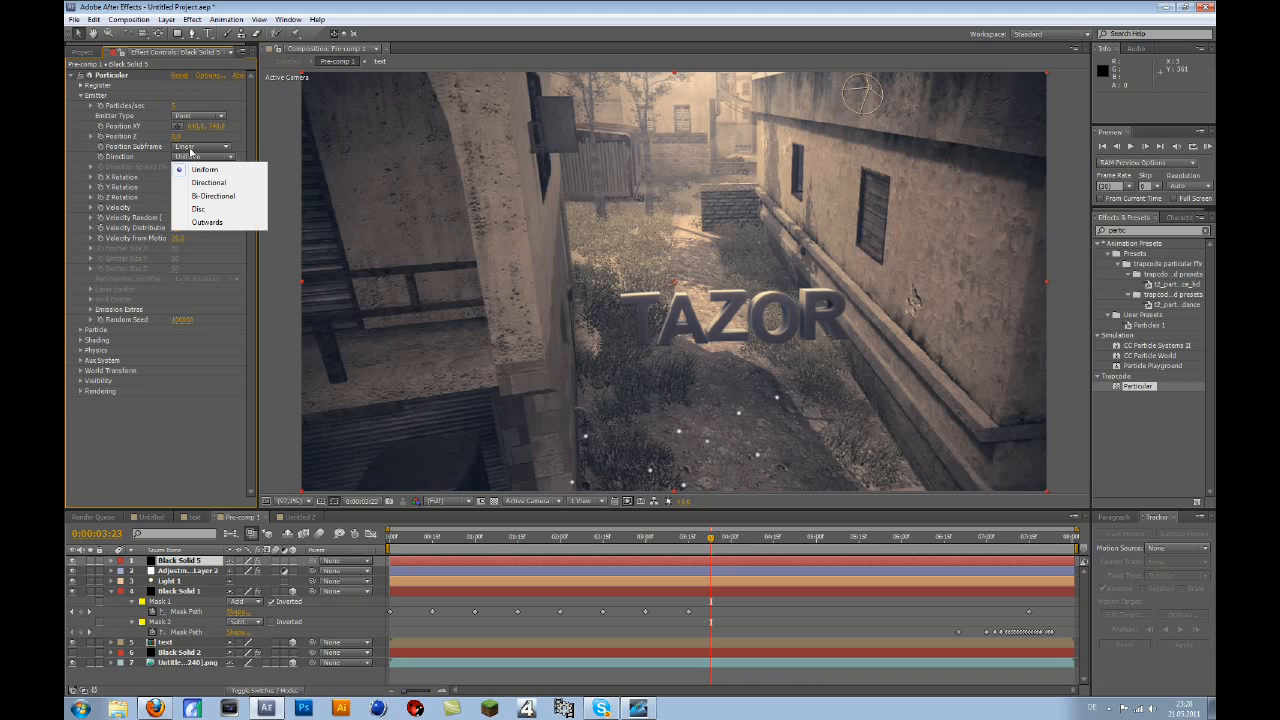
{"action": "left_click", "coordinate": [200, 115]}
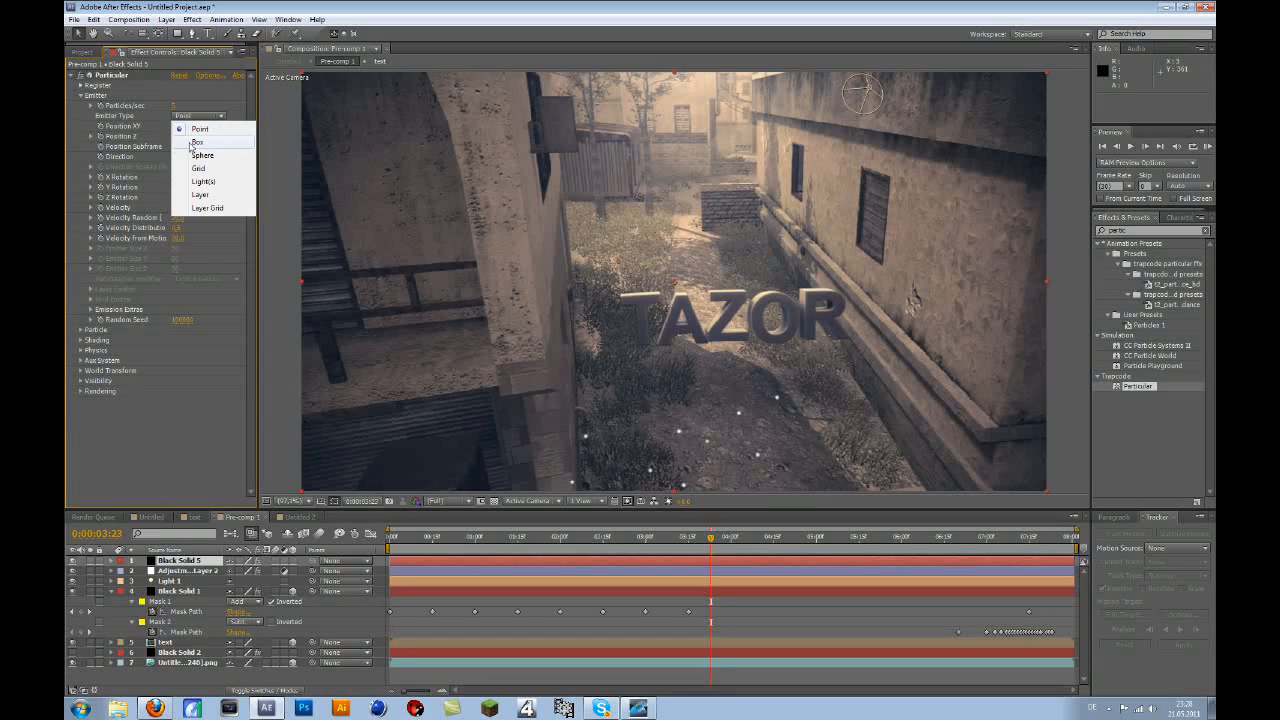
{"action": "left_click", "coordinate": [197, 142]}
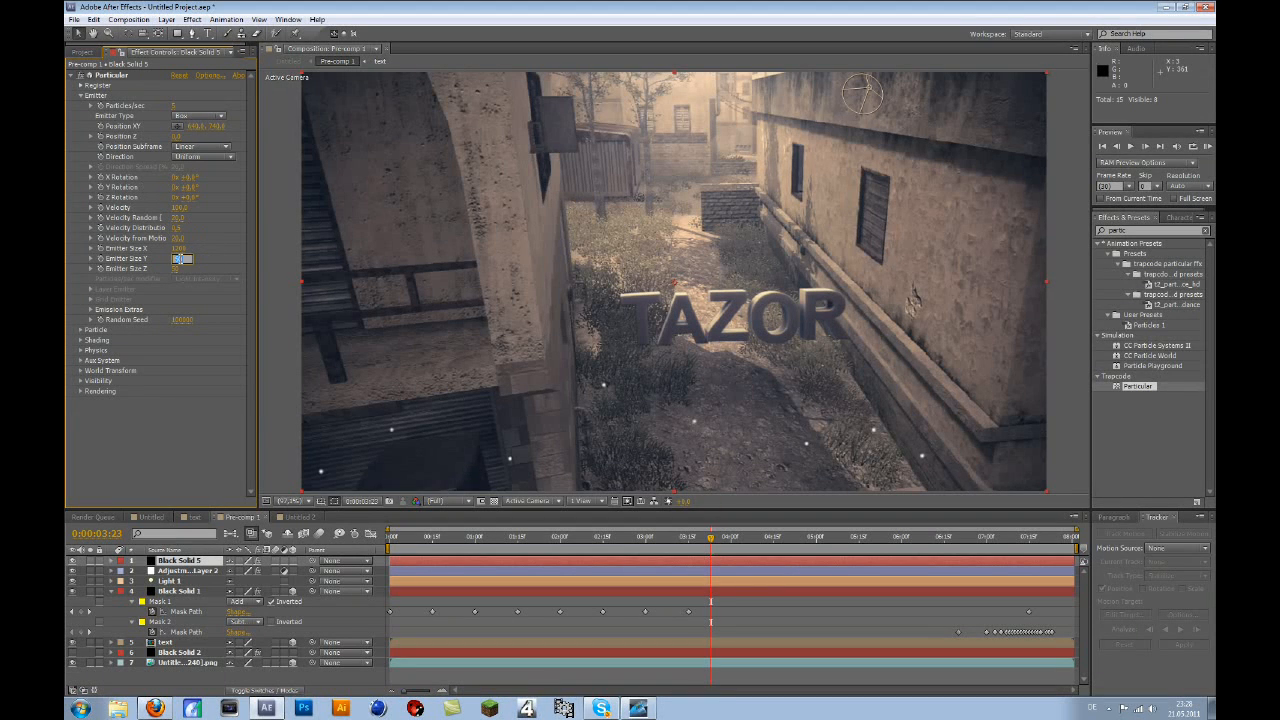
{"action": "left_click", "coordinate": [183, 258]}
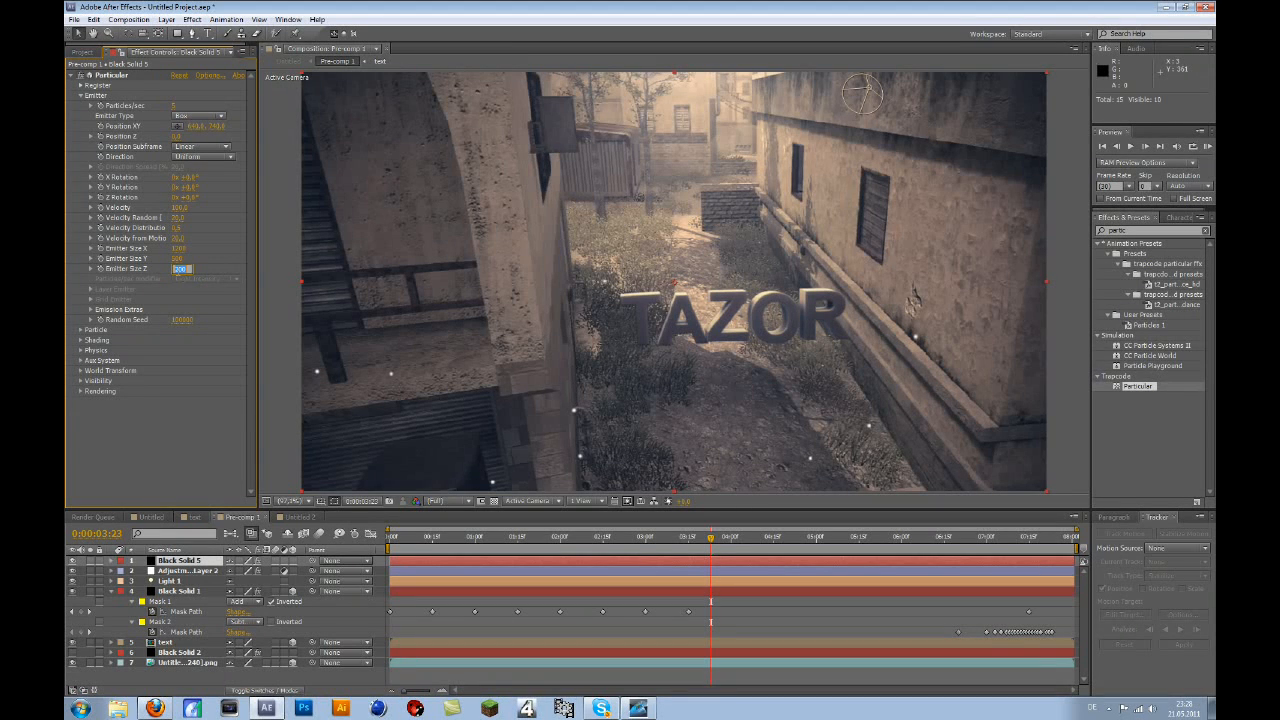
Step: Make the Particular particles white plain spheres
{"action": "left_click", "coordinate": [178, 268]}
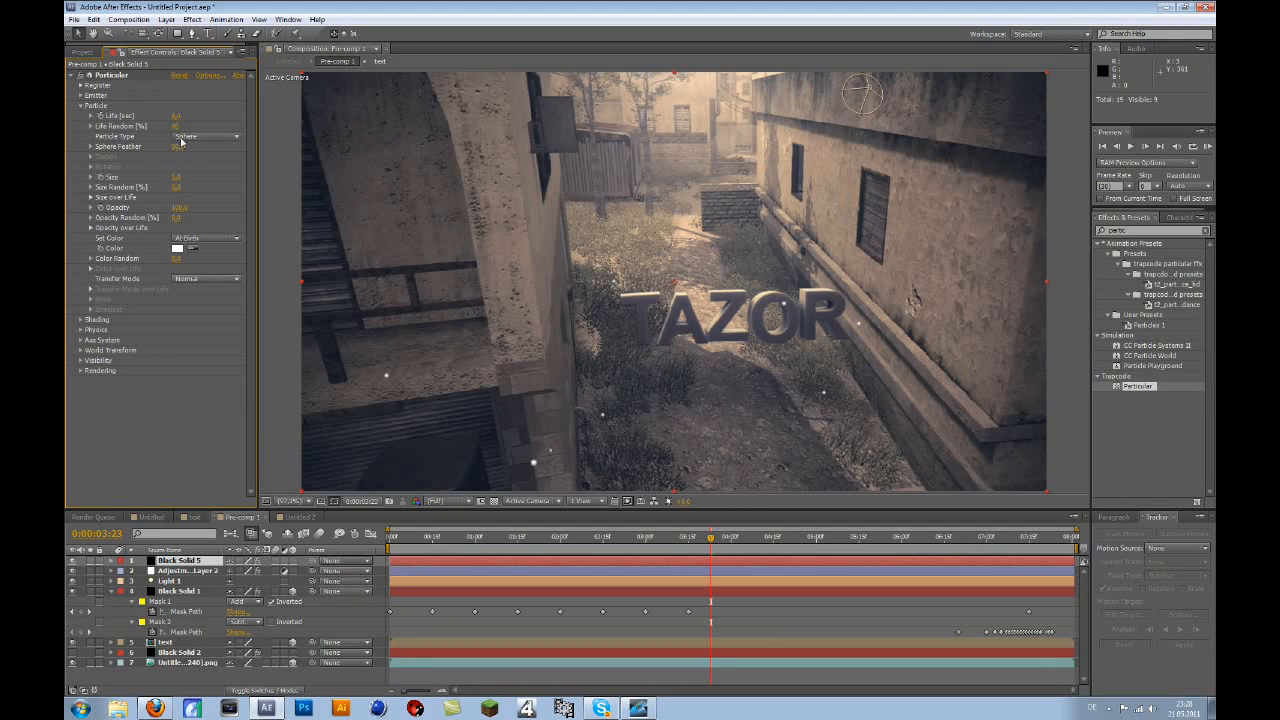
{"action": "left_click", "coordinate": [205, 136]}
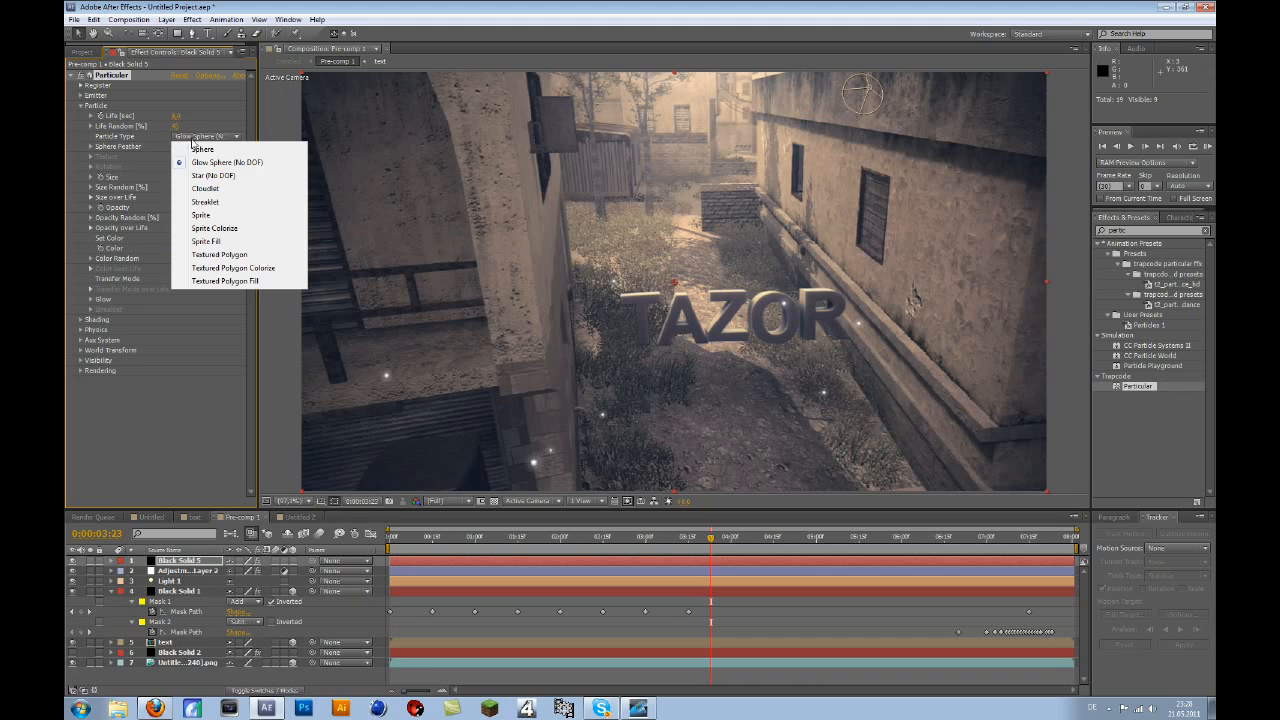
{"action": "left_click", "coordinate": [202, 148]}
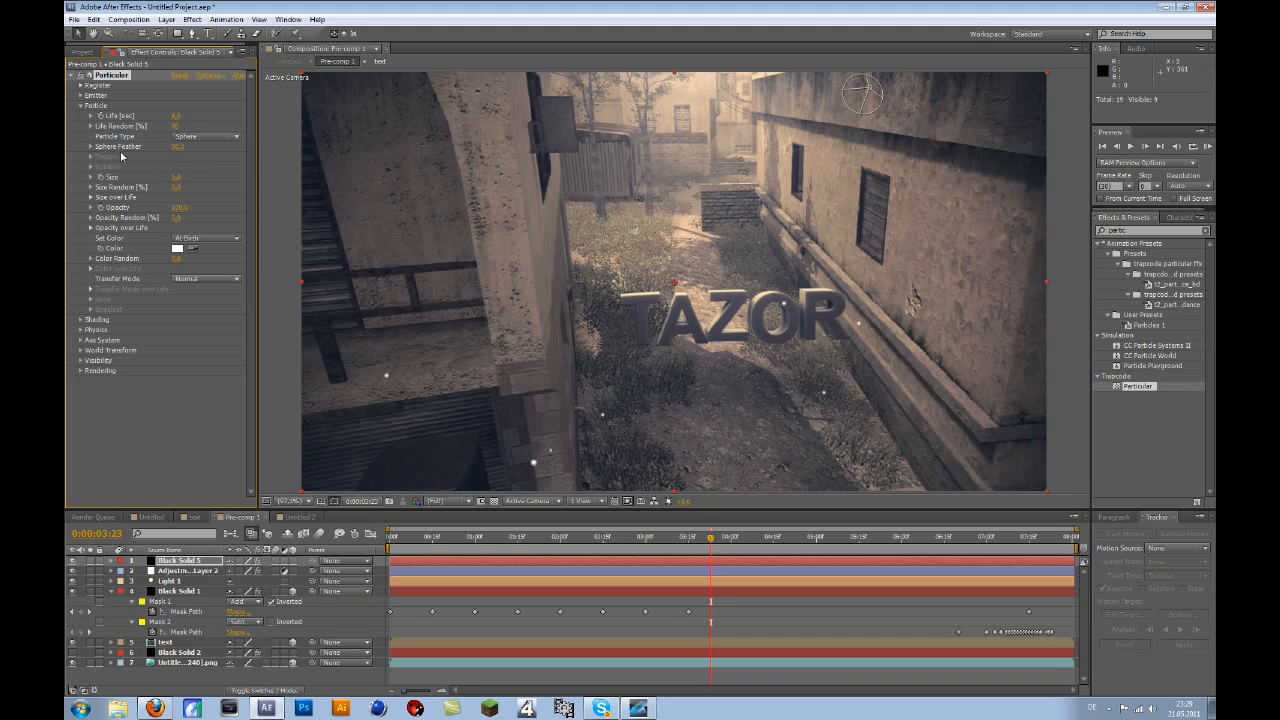
{"action": "mouse_move", "coordinate": [133, 180]}
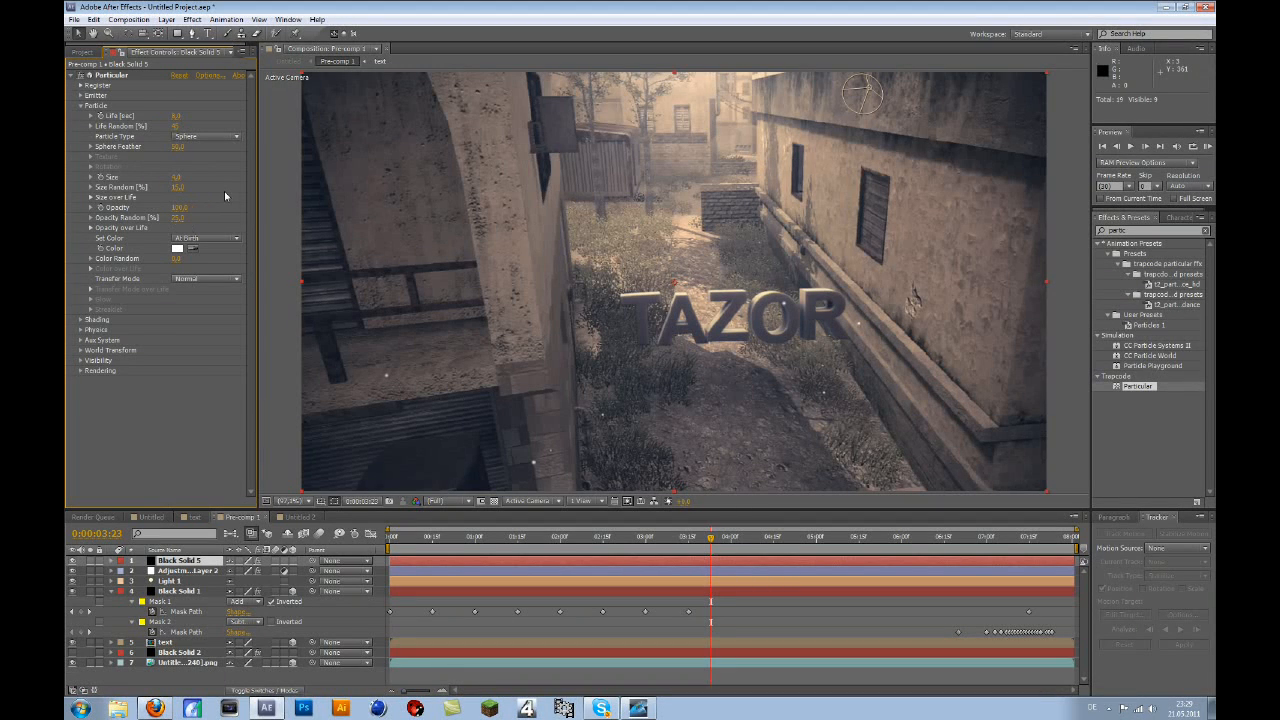
{"action": "mouse_move", "coordinate": [157, 257]}
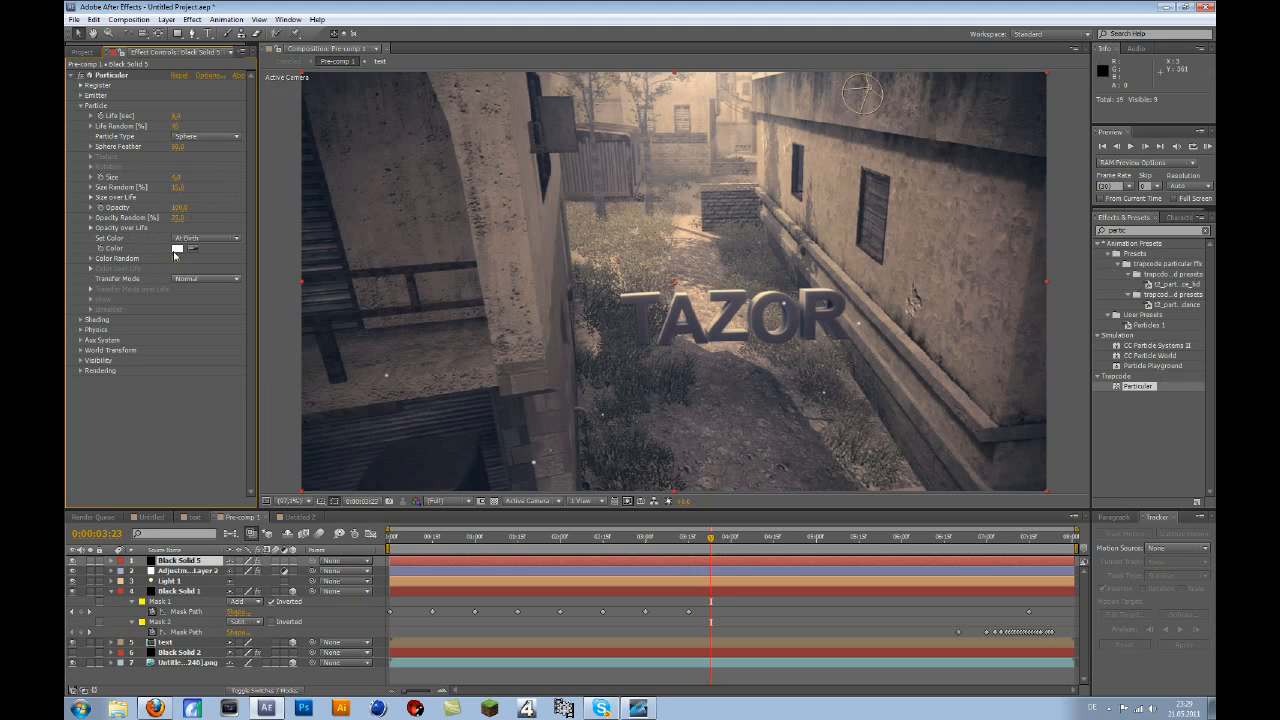
{"action": "mouse_move", "coordinate": [150, 267]}
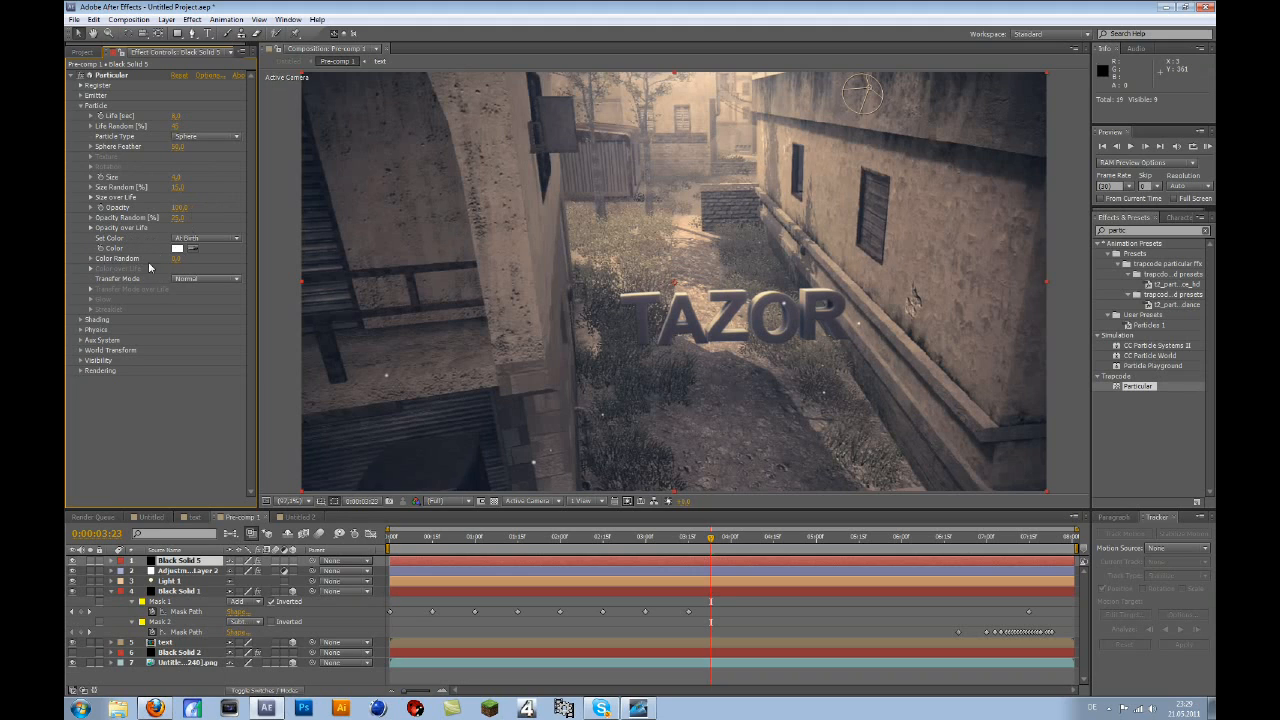
Step: Try the Add particle transfer mode, then return it to Normal
{"action": "left_click", "coordinate": [205, 278]}
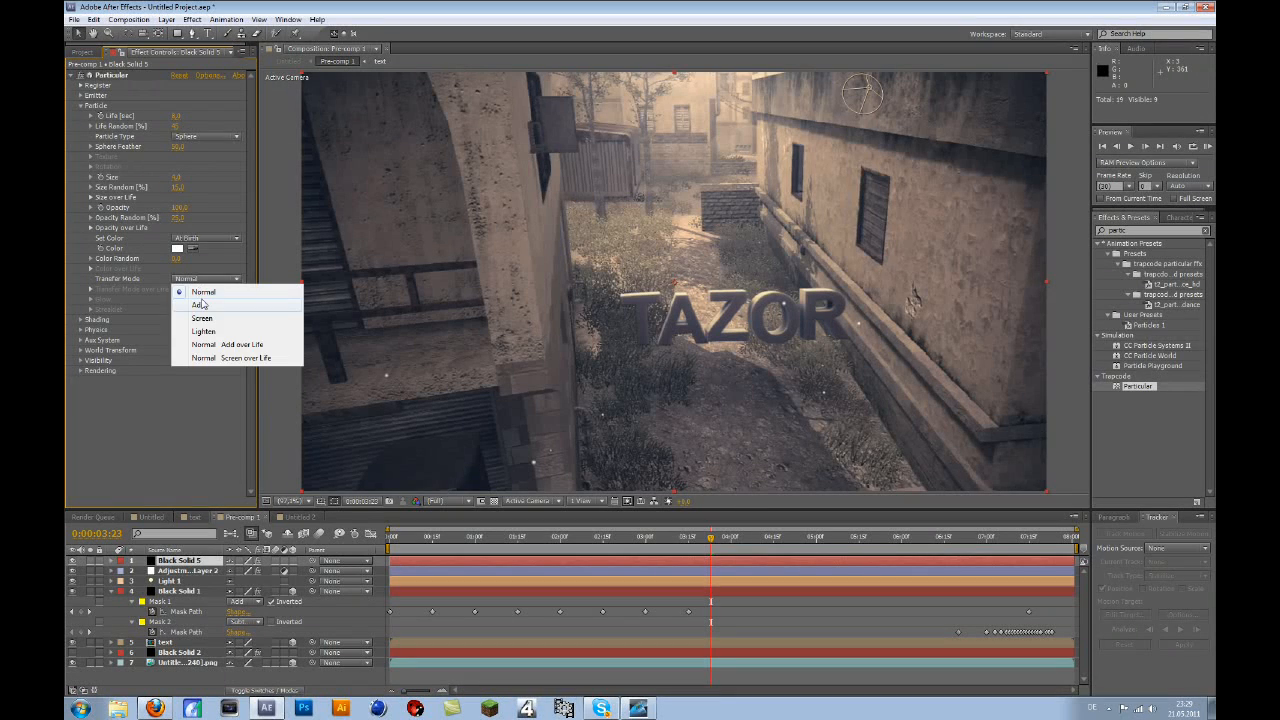
{"action": "left_click", "coordinate": [200, 304]}
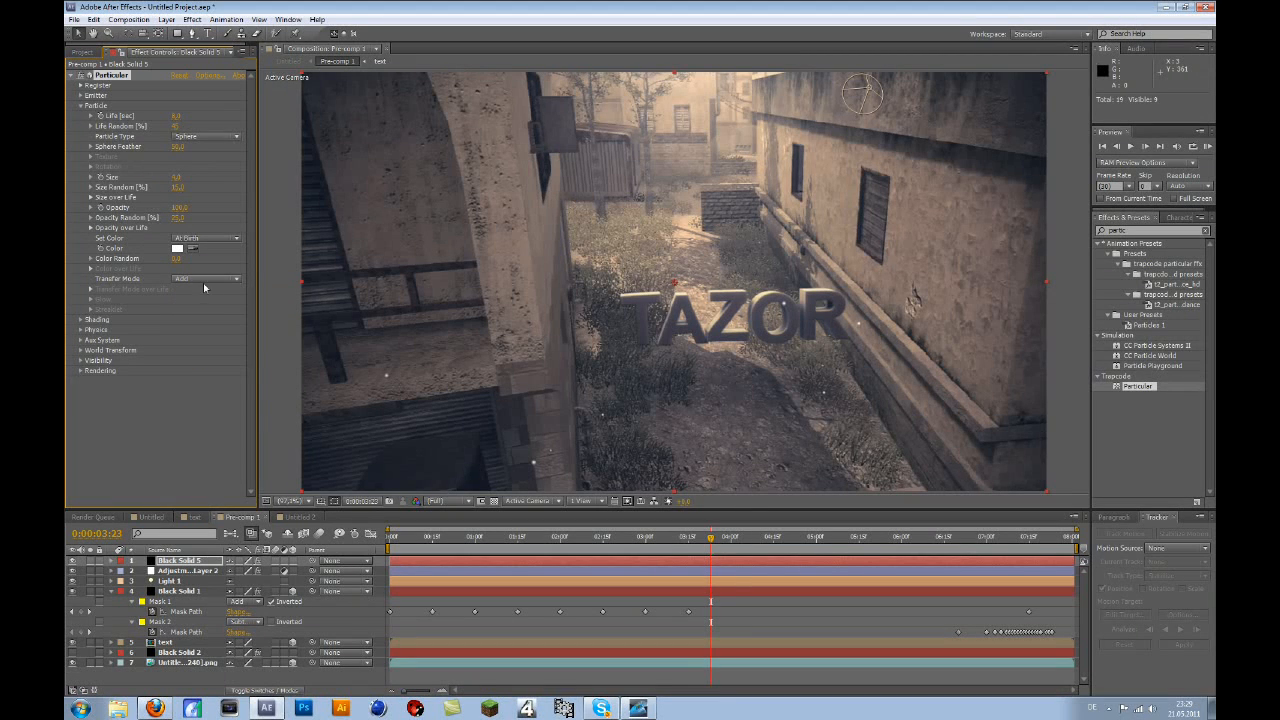
{"action": "left_click", "coordinate": [205, 278]}
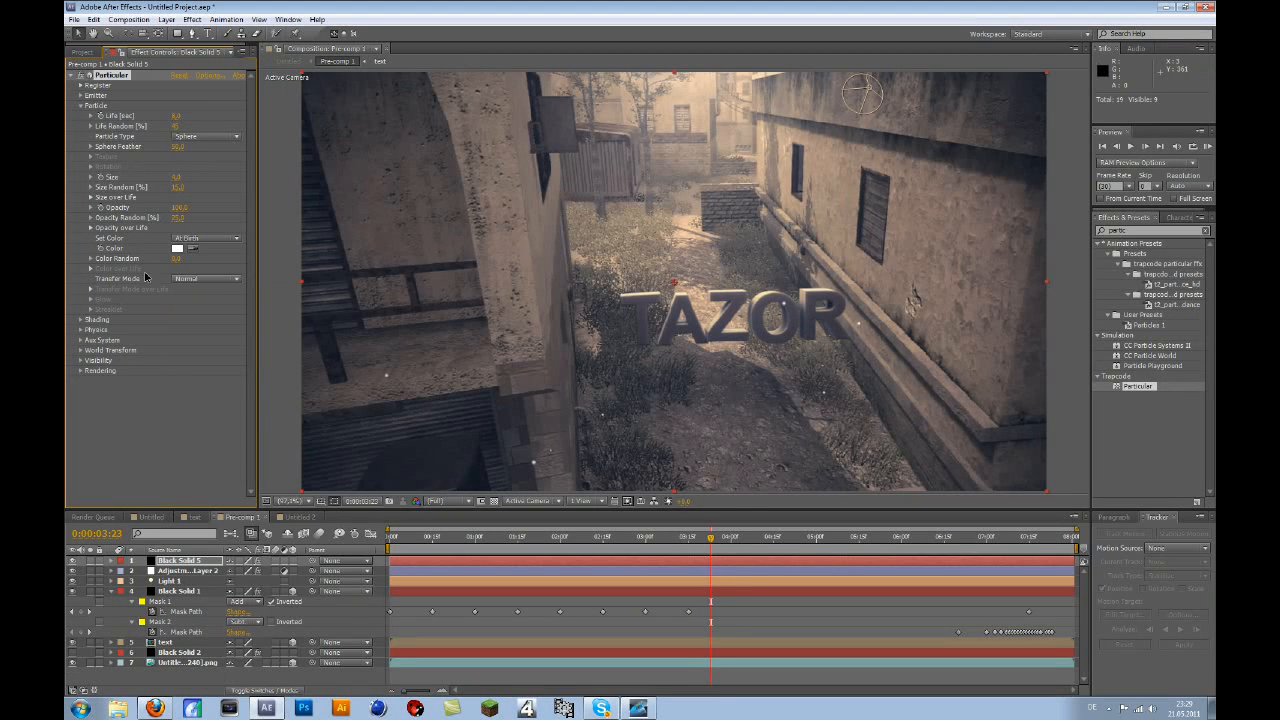
Step: Open Particular's Physics > Air settings and scrub the timeline to about three seconds
{"action": "left_click", "coordinate": [80, 105]}
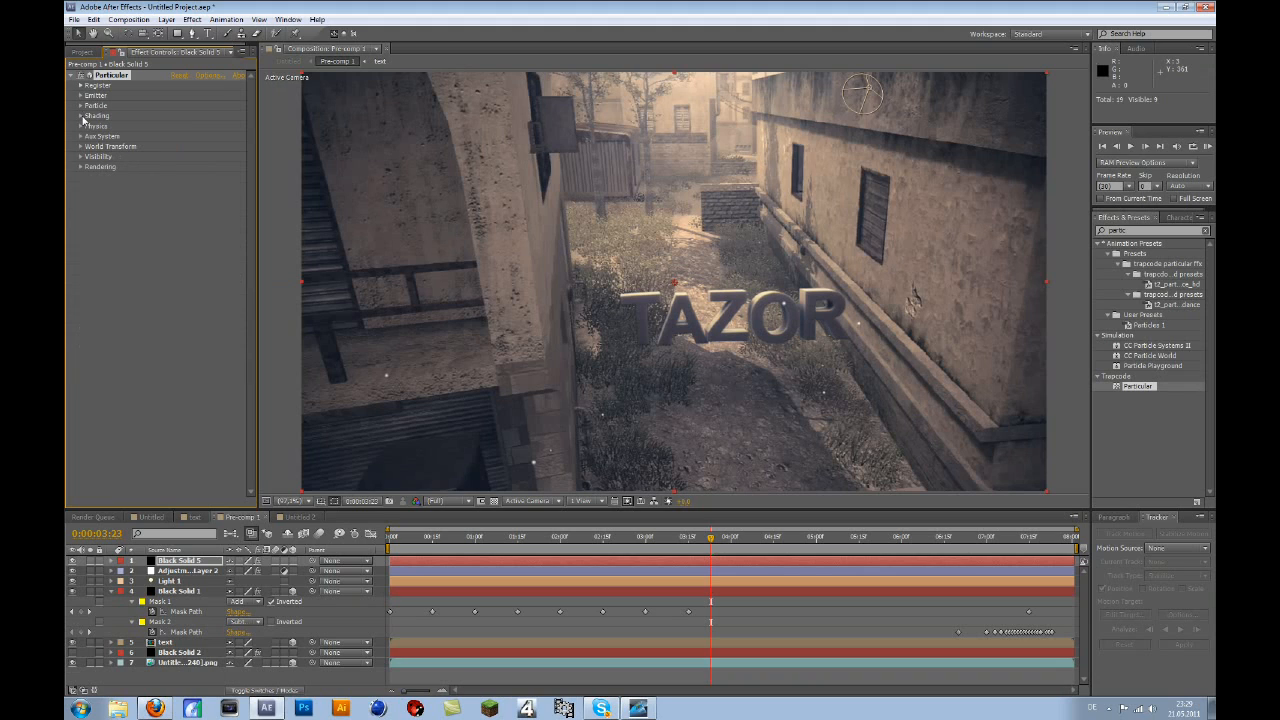
{"action": "left_click", "coordinate": [81, 116]}
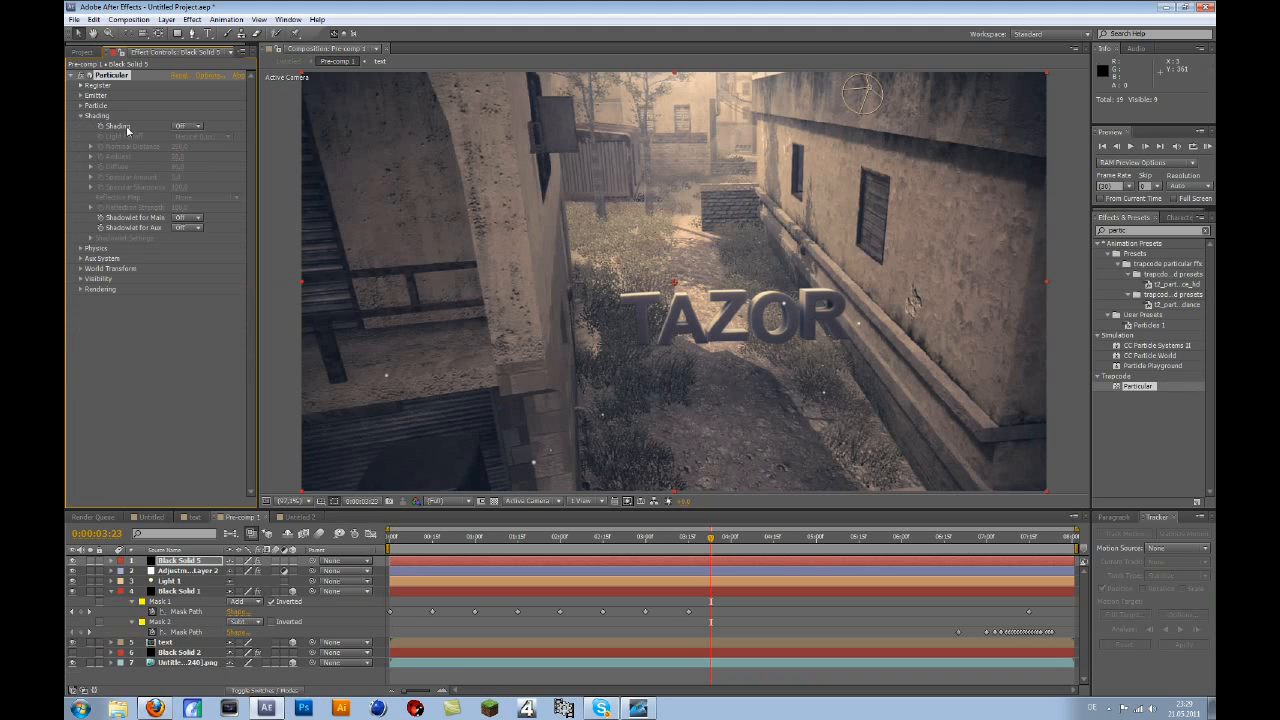
{"action": "left_click", "coordinate": [80, 116]}
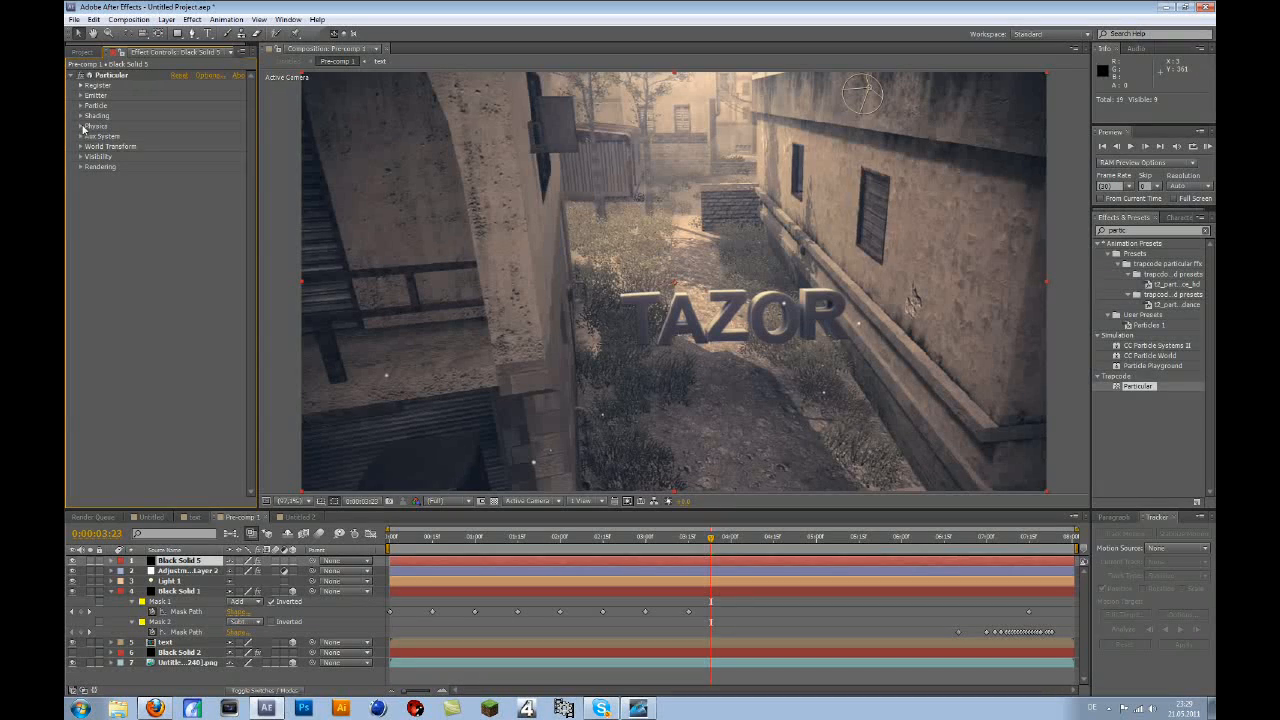
{"action": "left_click", "coordinate": [81, 126]}
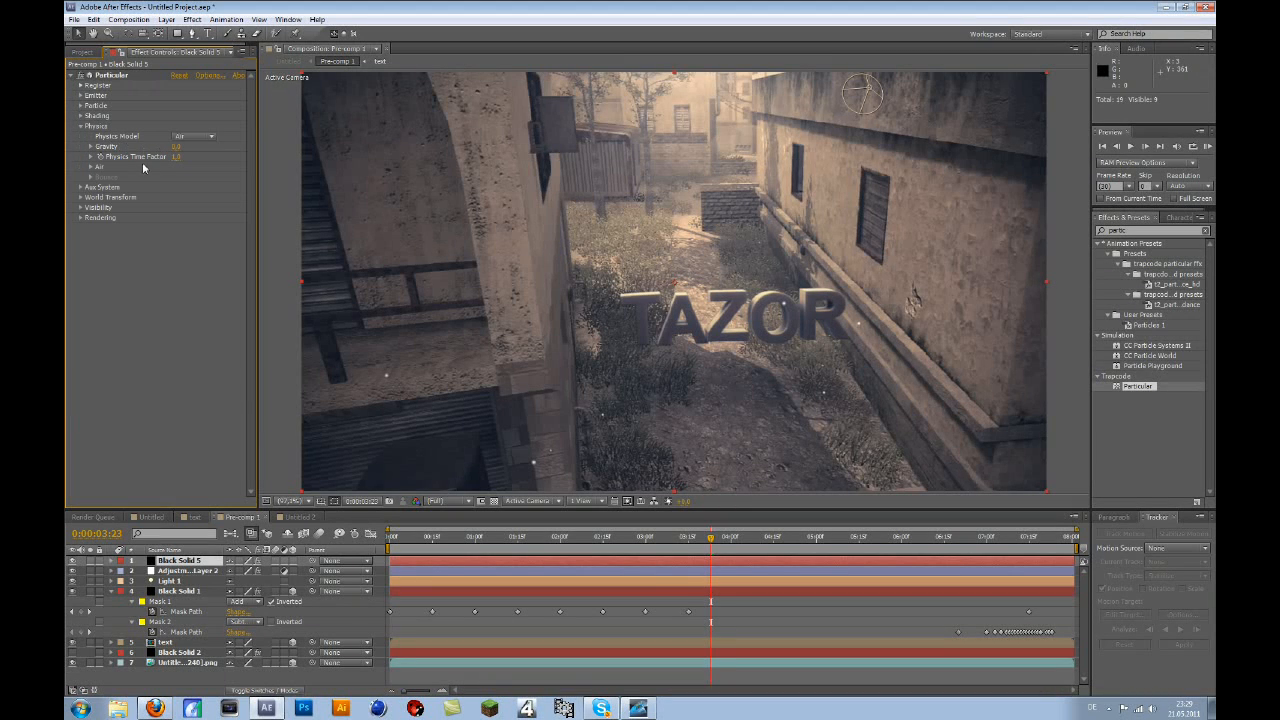
{"action": "left_click", "coordinate": [91, 167]}
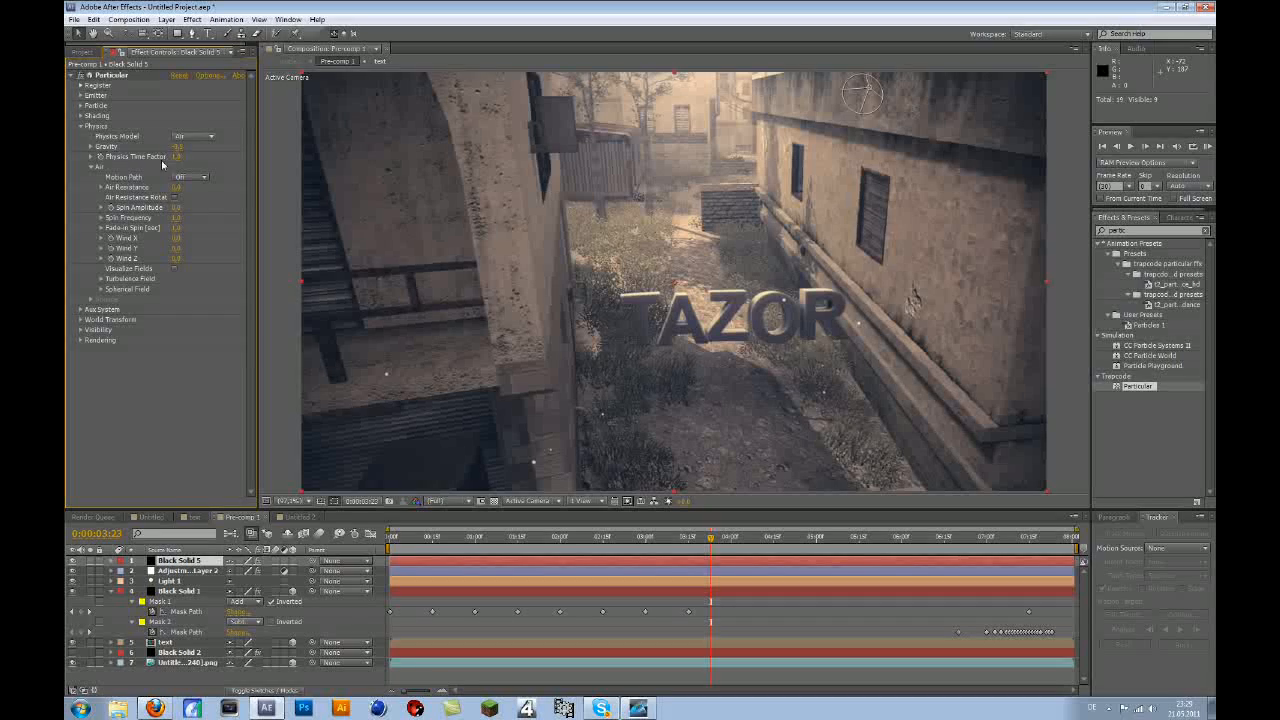
{"action": "double_click", "coordinate": [178, 146]}
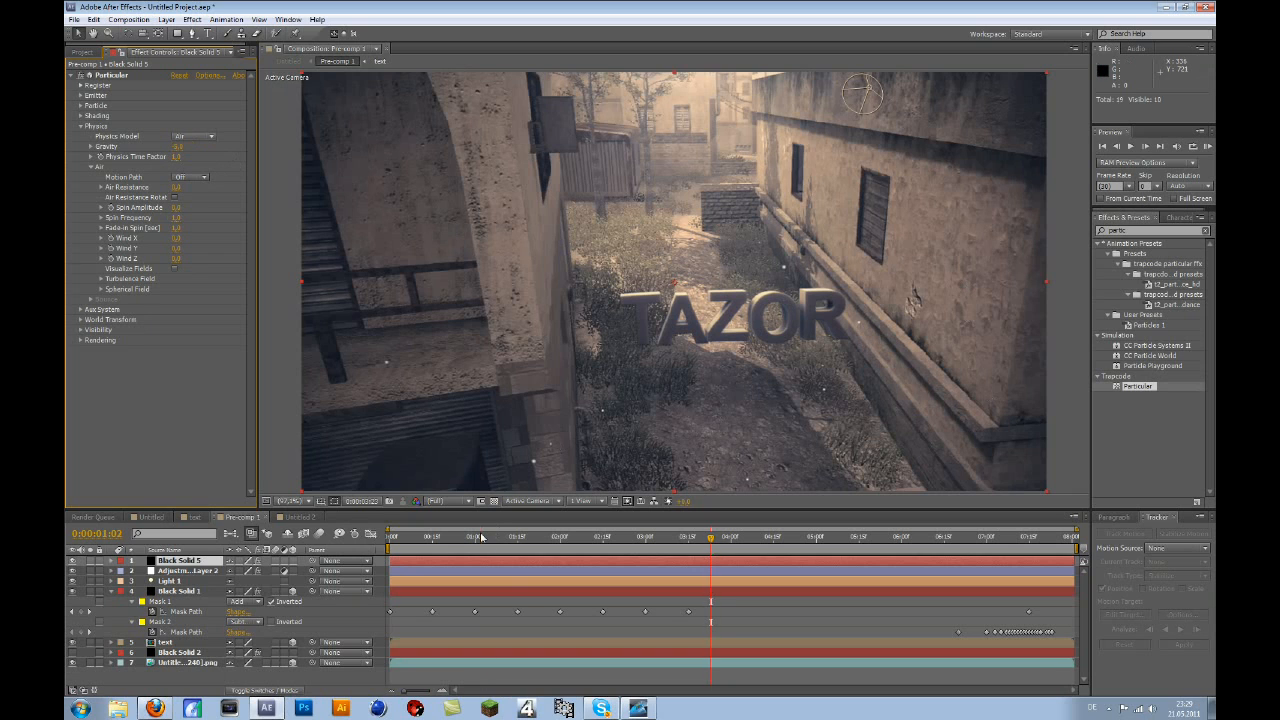
{"action": "left_click", "coordinate": [632, 537]}
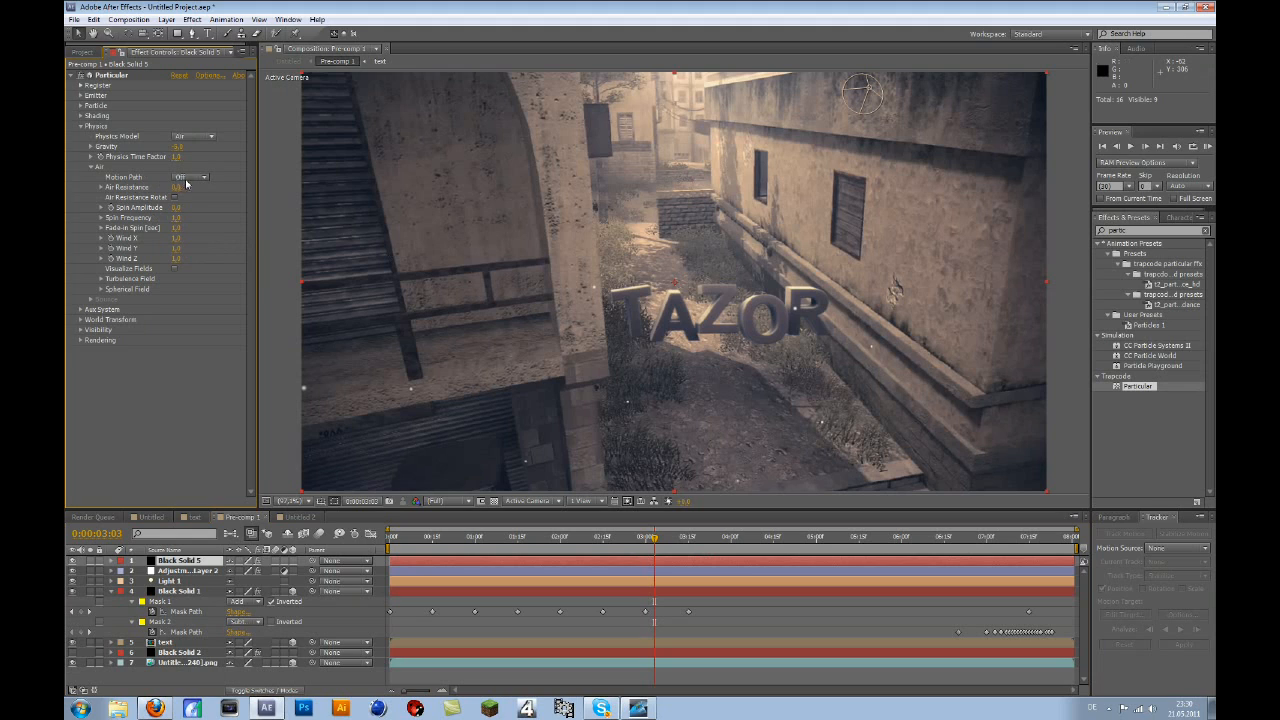
{"action": "mouse_move", "coordinate": [186, 219]}
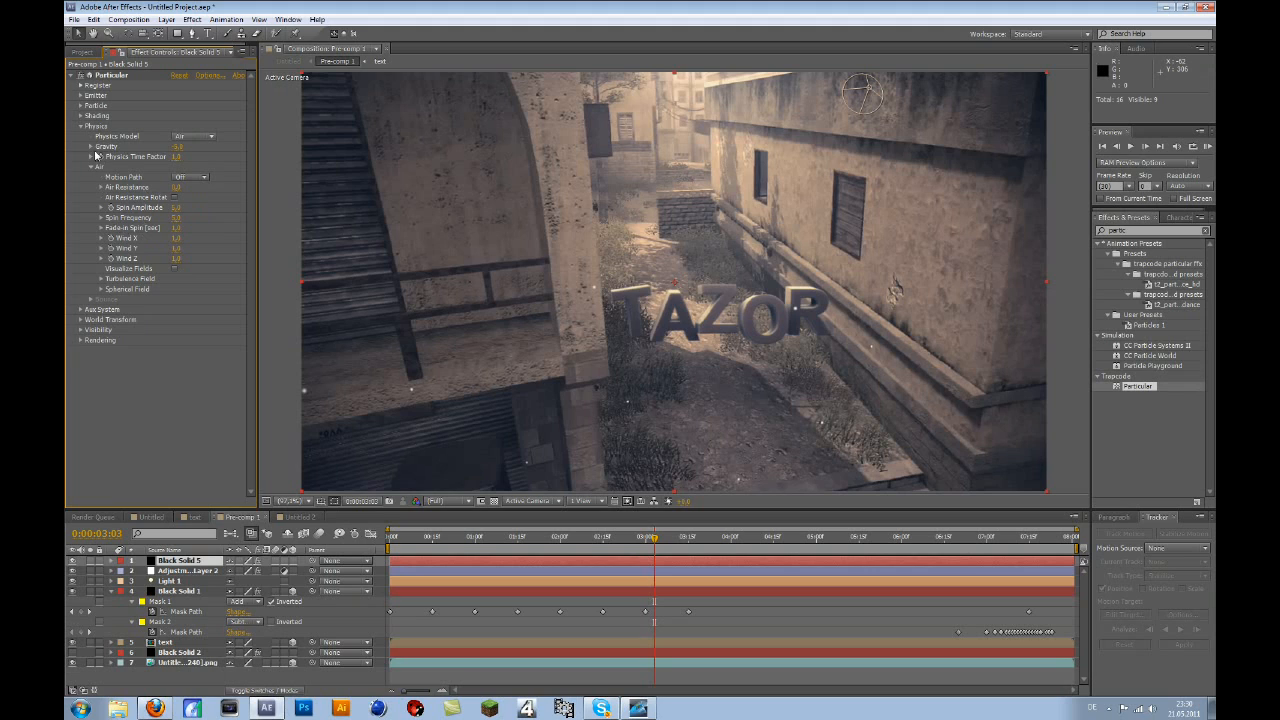
Step: Collapse the Physics and Visibility groups, then apply Gaussian Blur to Black Solid 5
{"action": "left_click", "coordinate": [80, 126]}
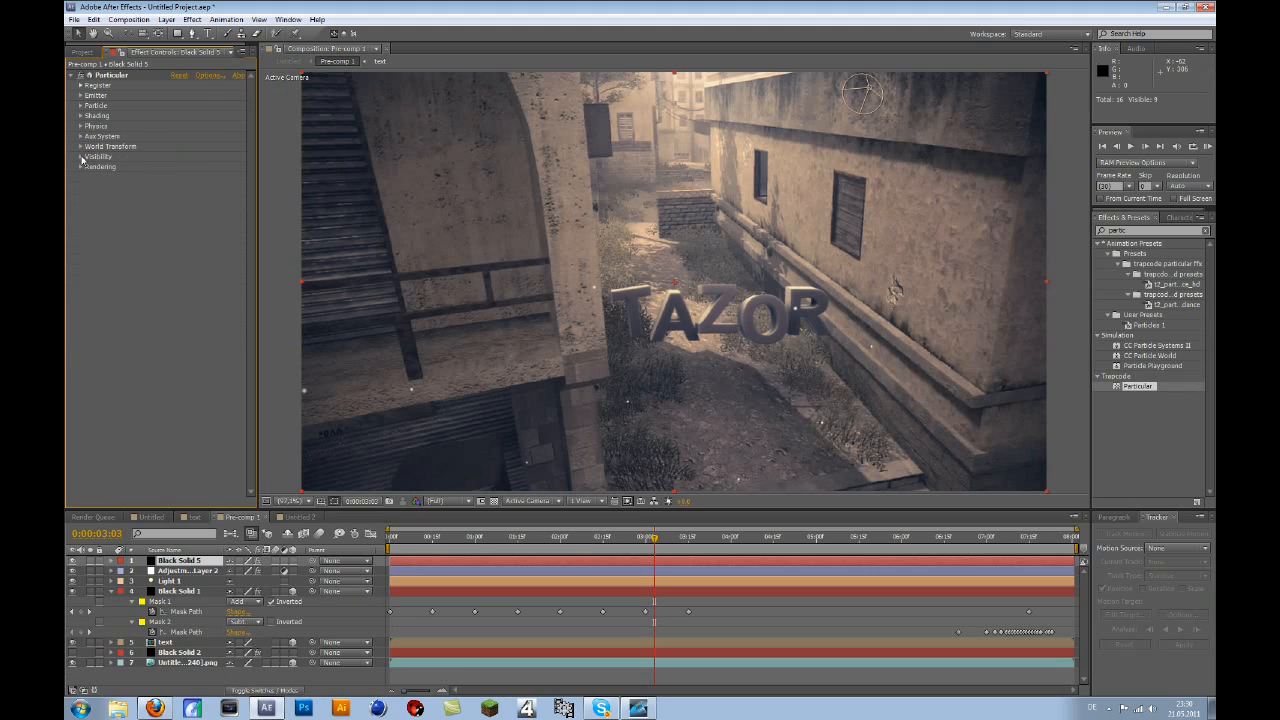
{"action": "left_click", "coordinate": [81, 156]}
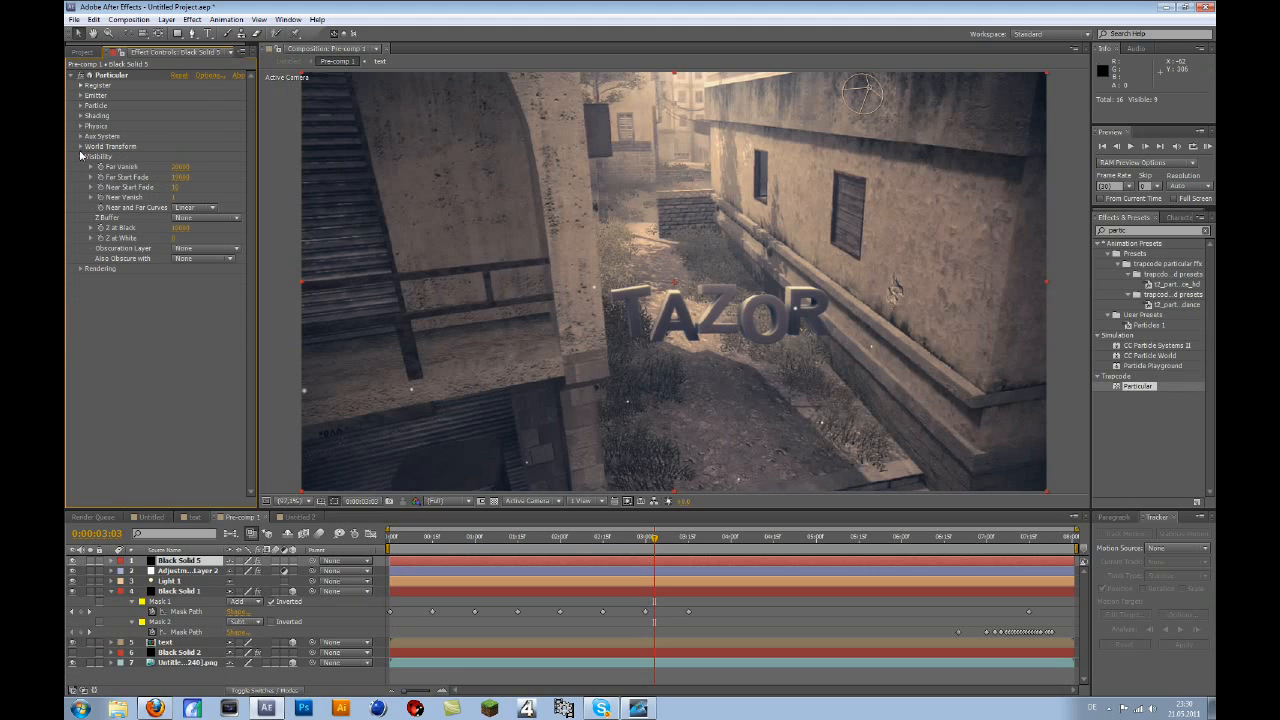
{"action": "left_click", "coordinate": [80, 156]}
{"action": "type", "text": "ga"}
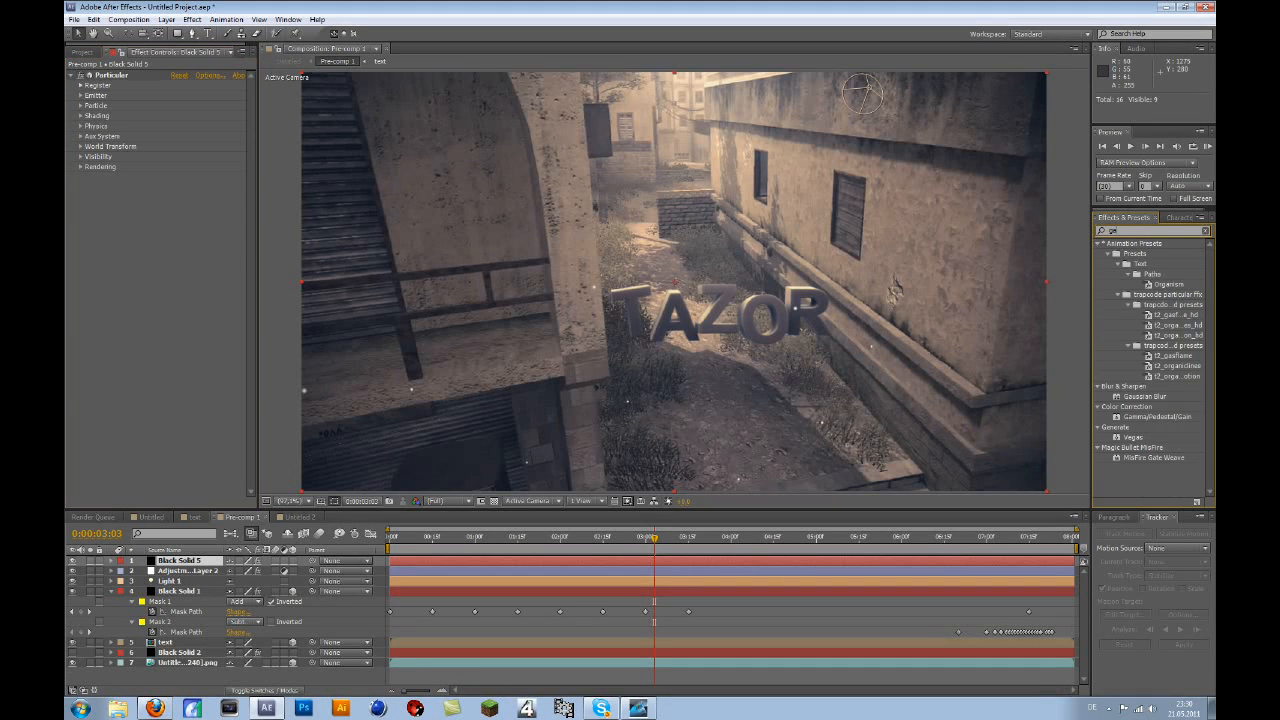
{"action": "double_click", "coordinate": [1144, 396]}
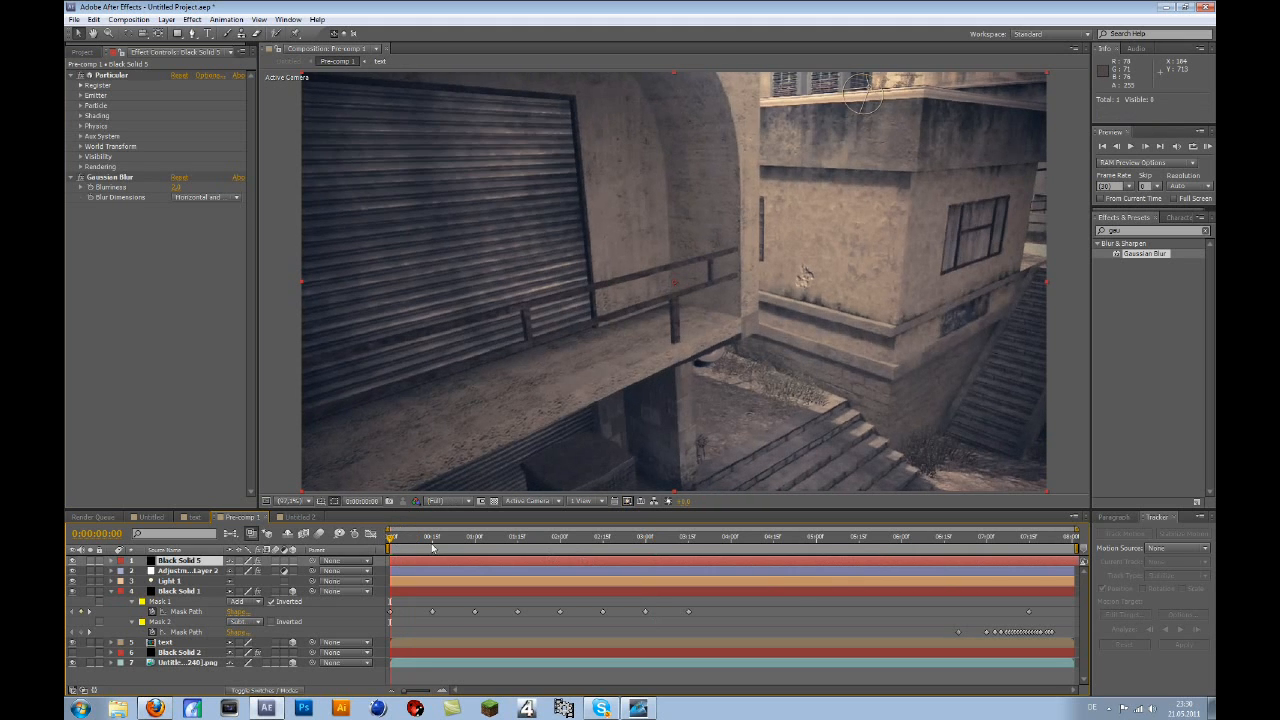
Step: Move Black Solid 5 below the text and Black Solid 2, then start a RAM Preview
{"action": "left_click", "coordinate": [470, 537]}
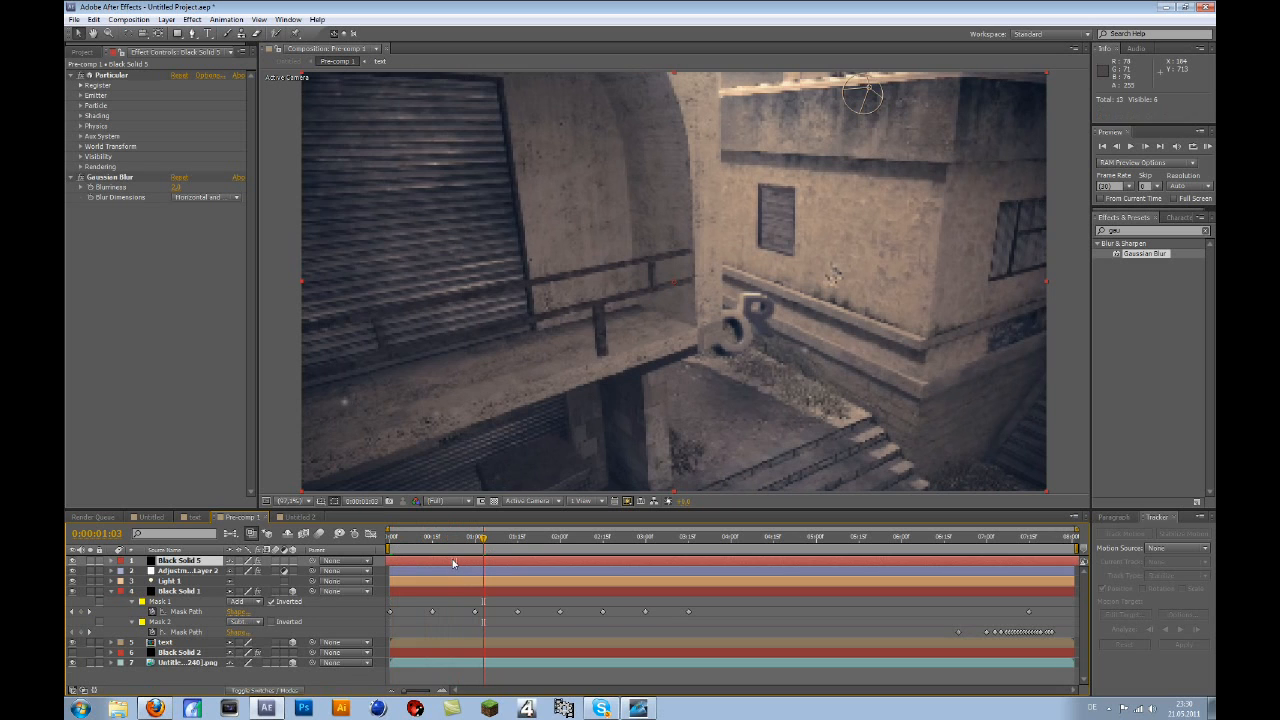
{"action": "left_click", "coordinate": [790, 537]}
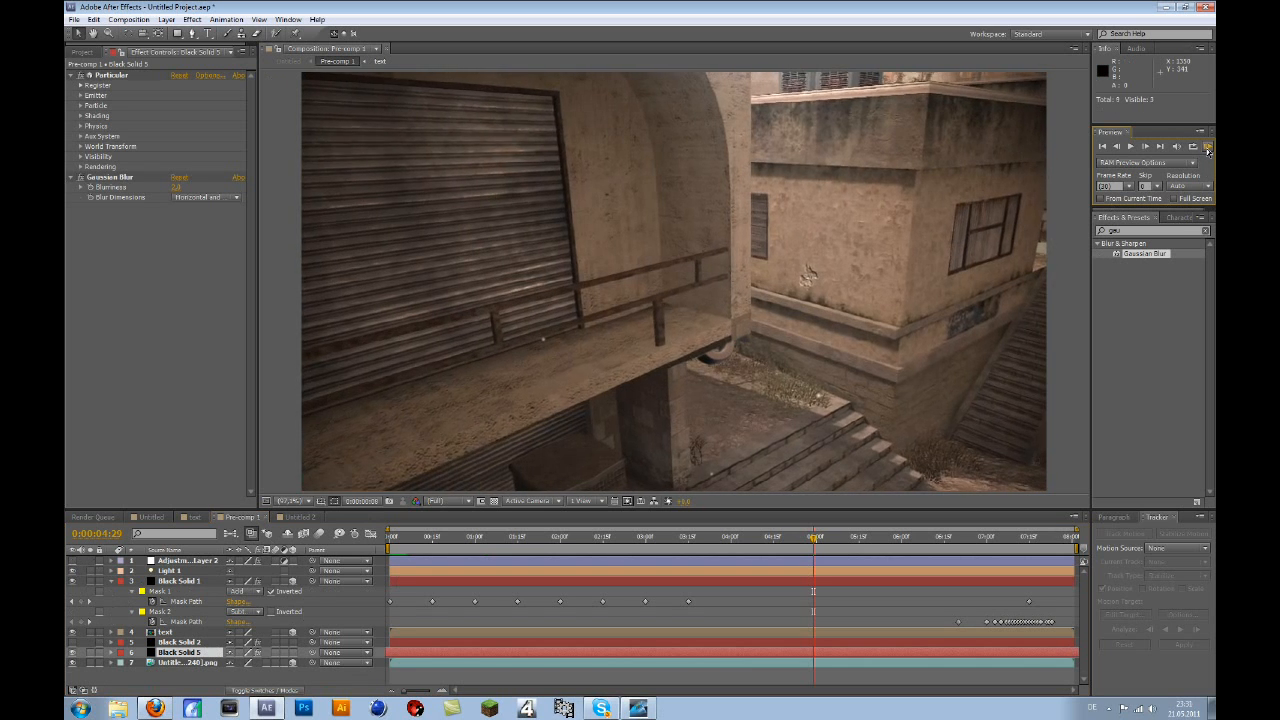
{"action": "left_click", "coordinate": [1208, 146]}
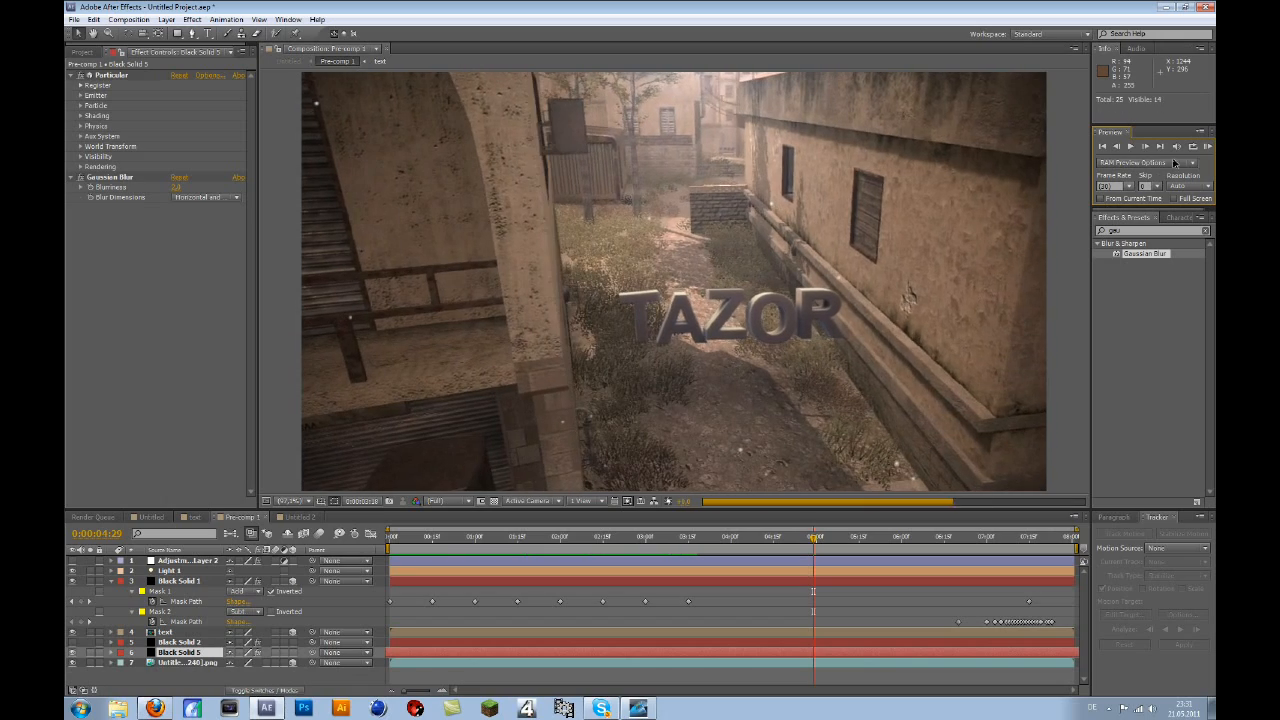
Step: Let the RAM preview finish, then reopen Particular's Emitter settings
{"action": "left_click", "coordinate": [1208, 146]}
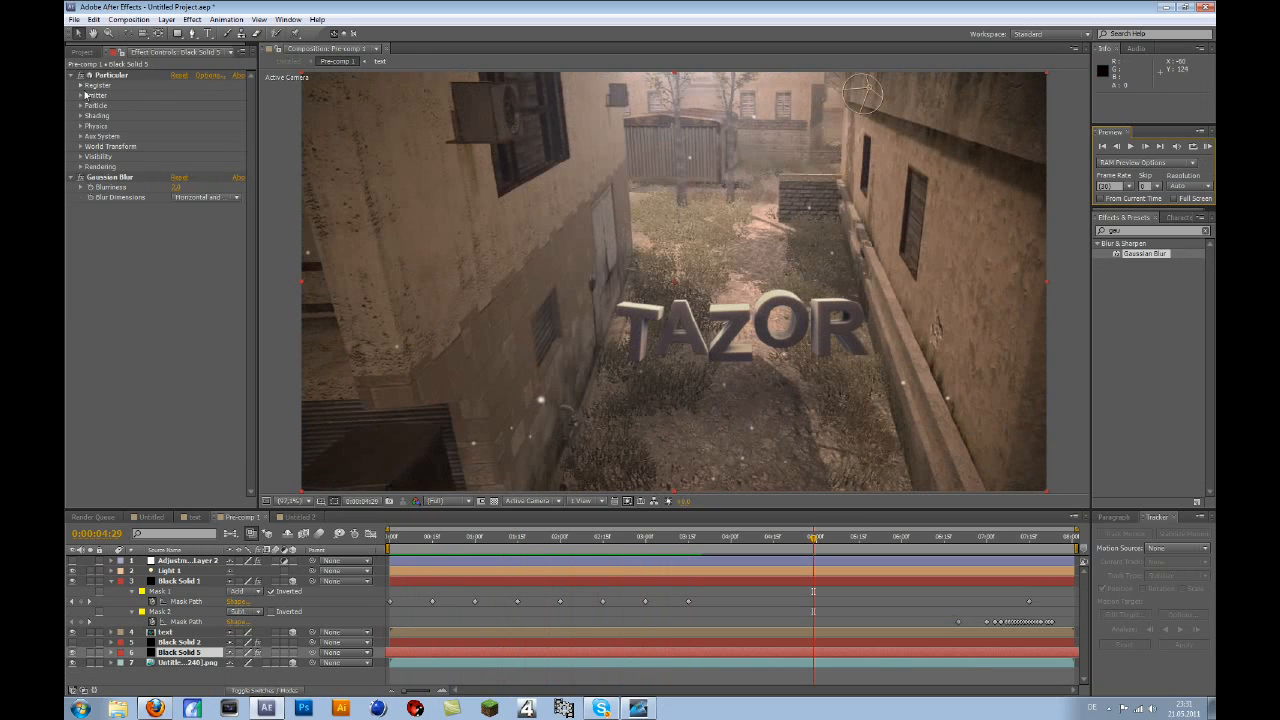
{"action": "left_click", "coordinate": [82, 95]}
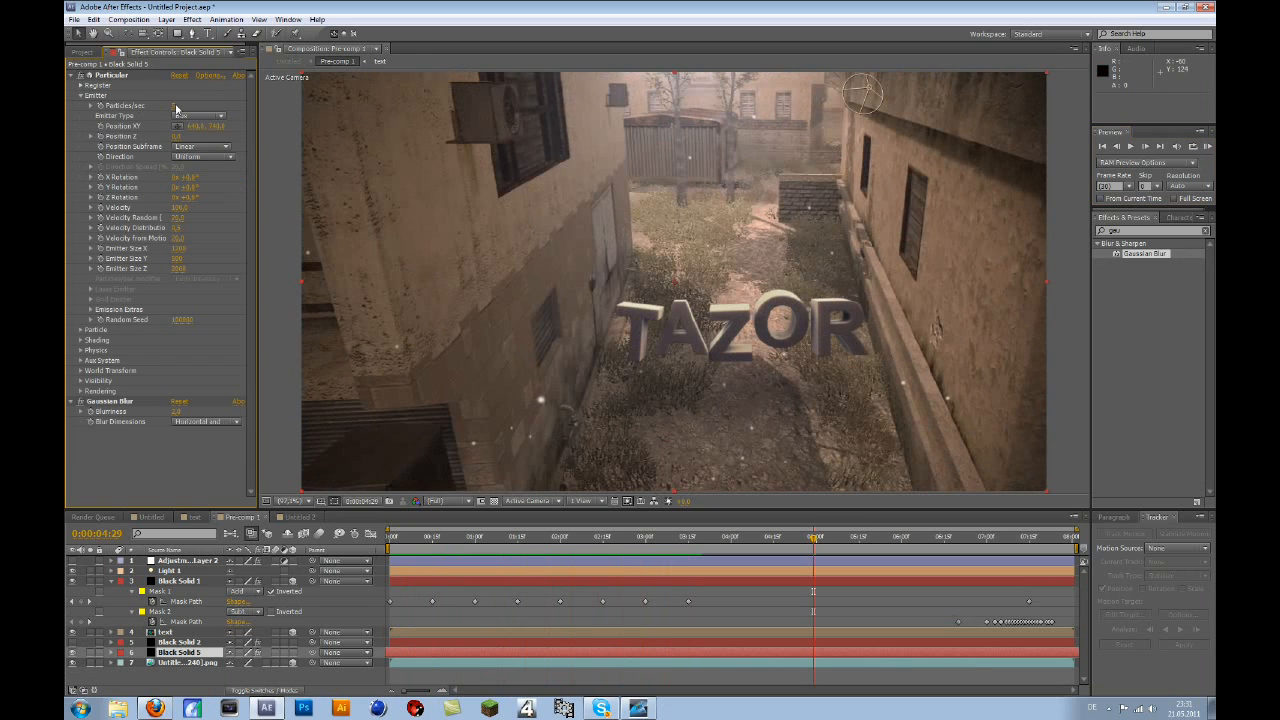